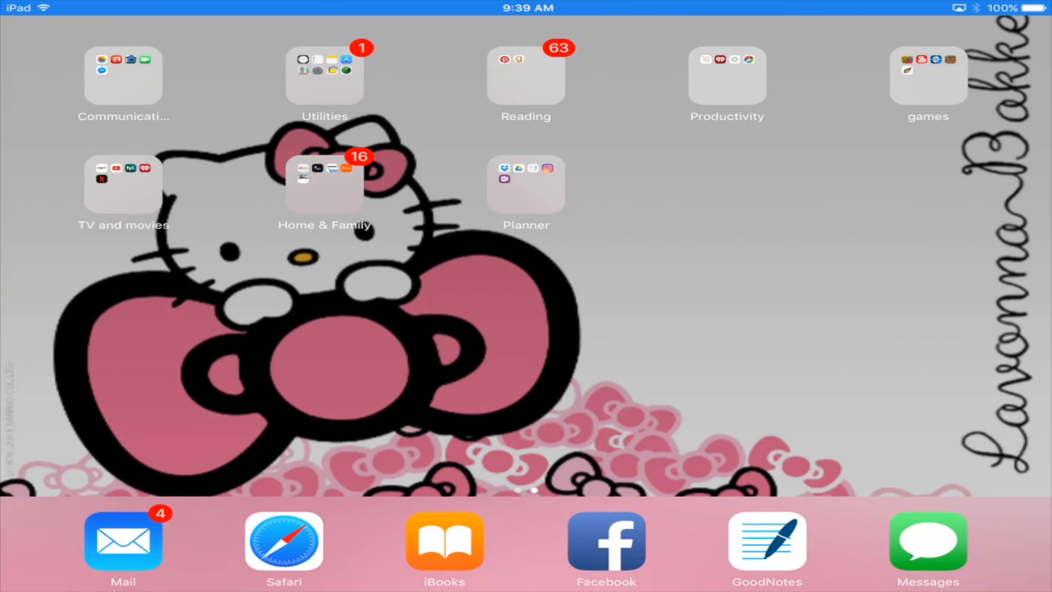
- Browse the Stickers folder in Google Drive down to the hello kitty files, then return home
{"action": "left_click", "coordinate": [526, 184]}
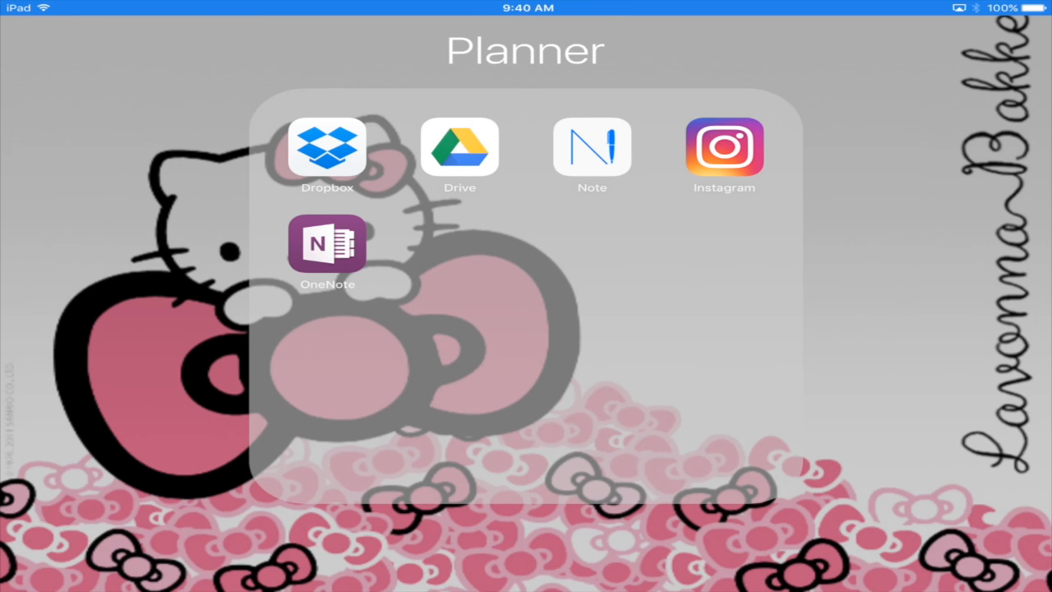
{"action": "left_click", "coordinate": [460, 148]}
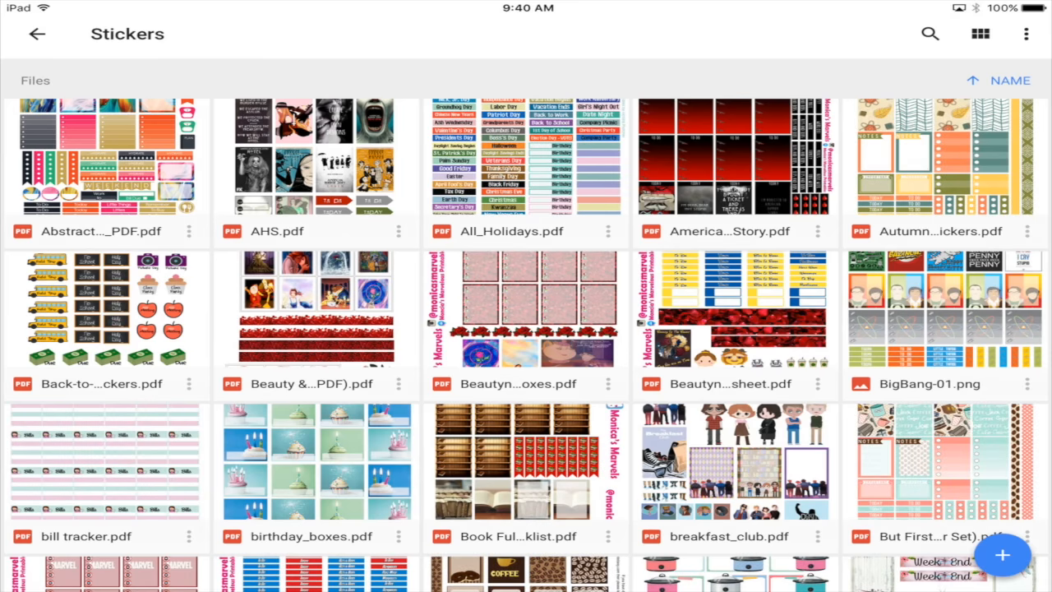
{"action": "scroll", "scroll_direction": "down", "scroll_amount": 3}
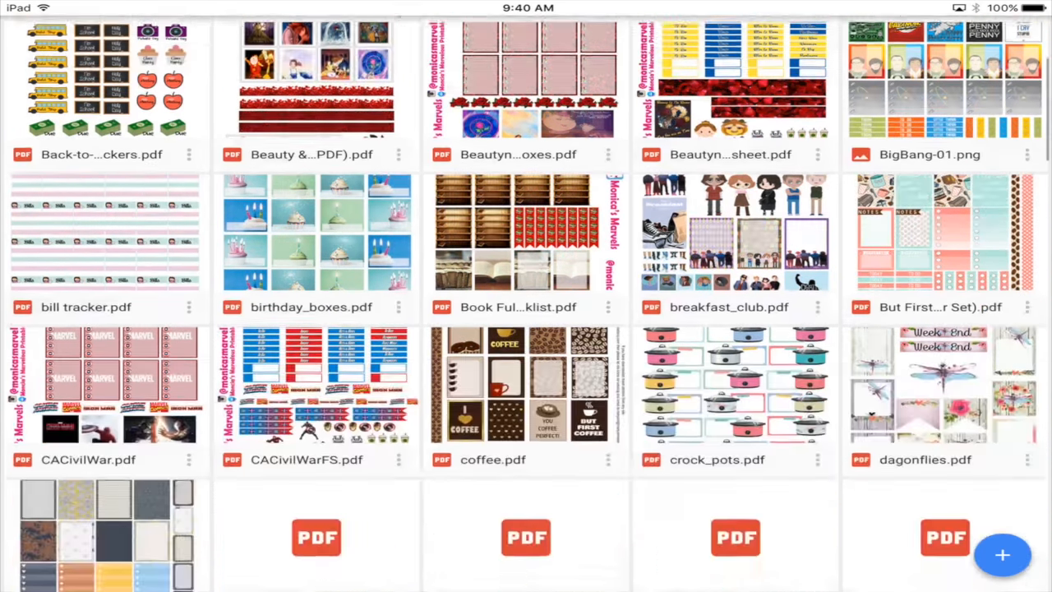
{"action": "scroll", "scroll_direction": "down", "scroll_amount": 3}
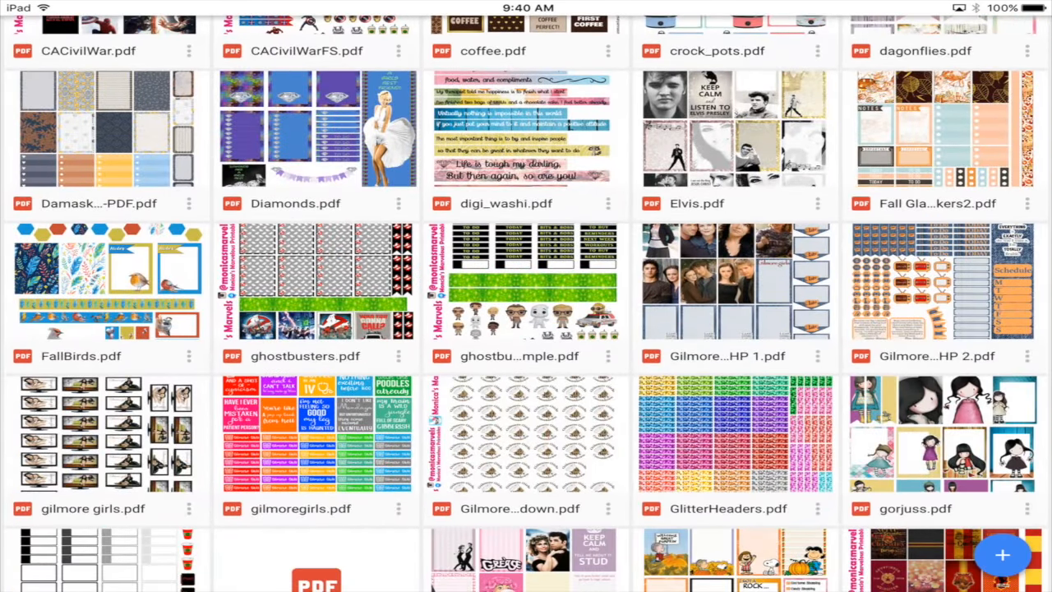
{"action": "scroll", "scroll_direction": "down", "scroll_amount": 3}
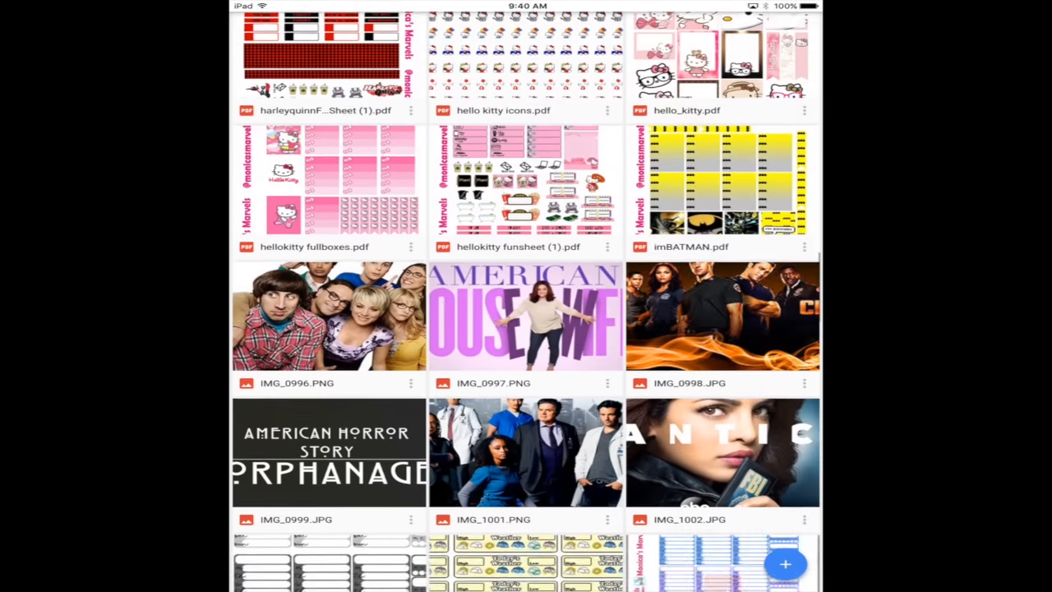
{"action": "left_click", "coordinate": [526, 187]}
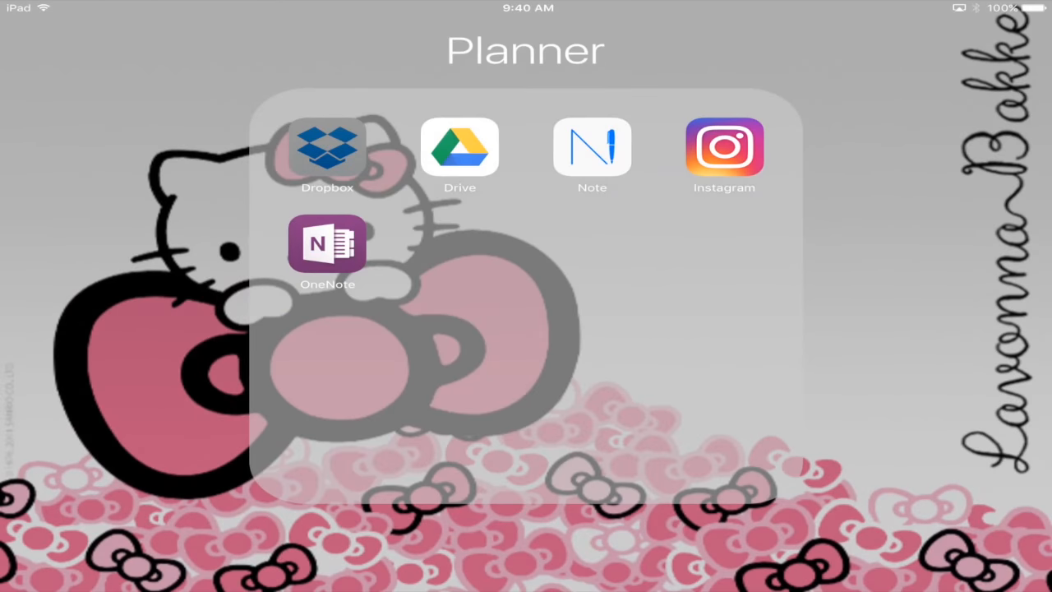
- Send the SPIRES Seriously Simple Planner PDF from Dropbox Recents into MetaMoji via Open In
{"action": "left_click", "coordinate": [325, 148]}
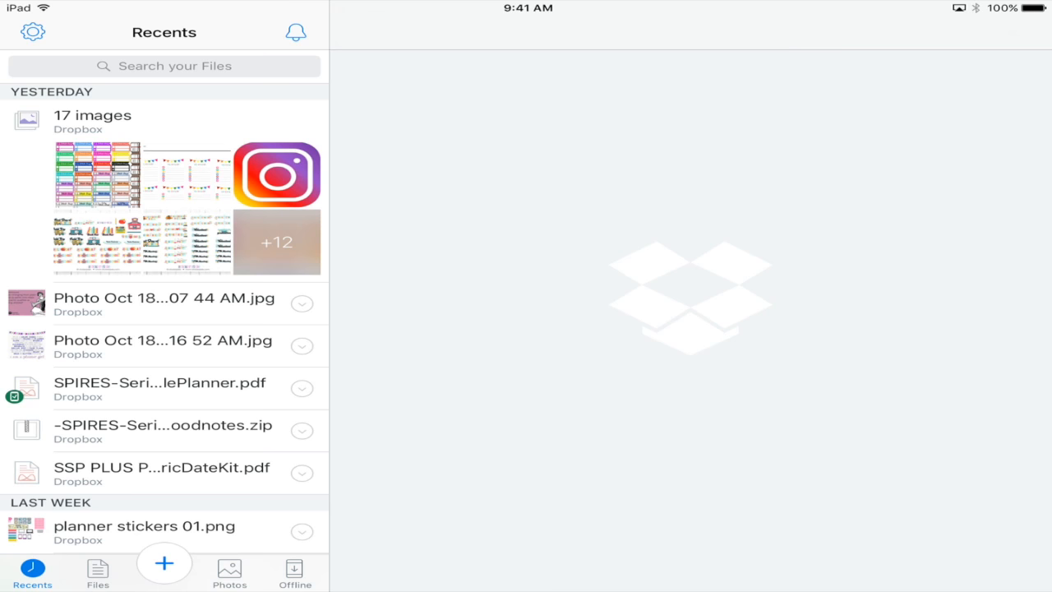
{"action": "left_click", "coordinate": [158, 381]}
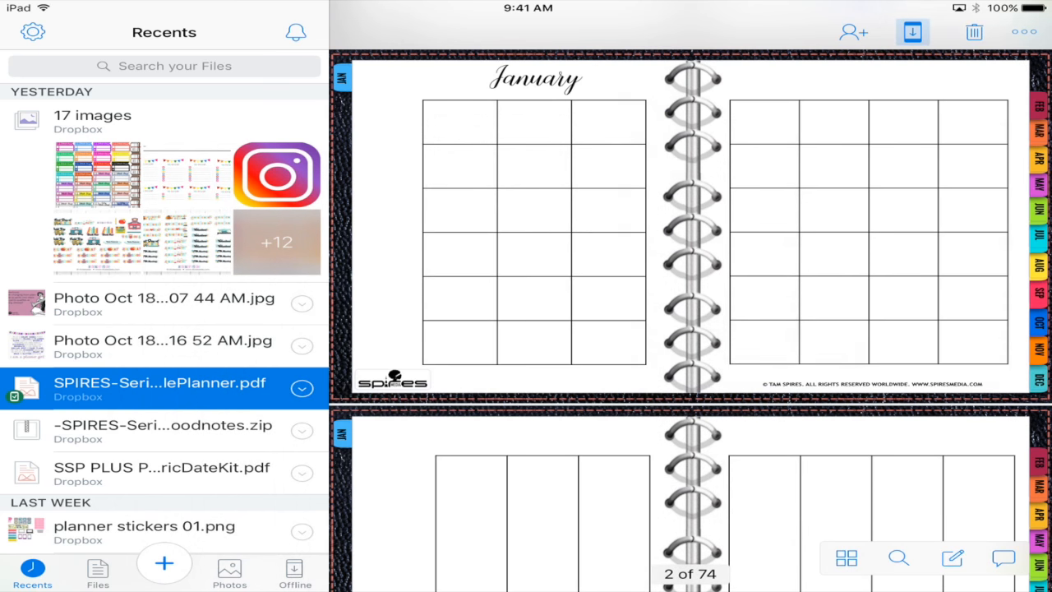
{"action": "left_click", "coordinate": [912, 33]}
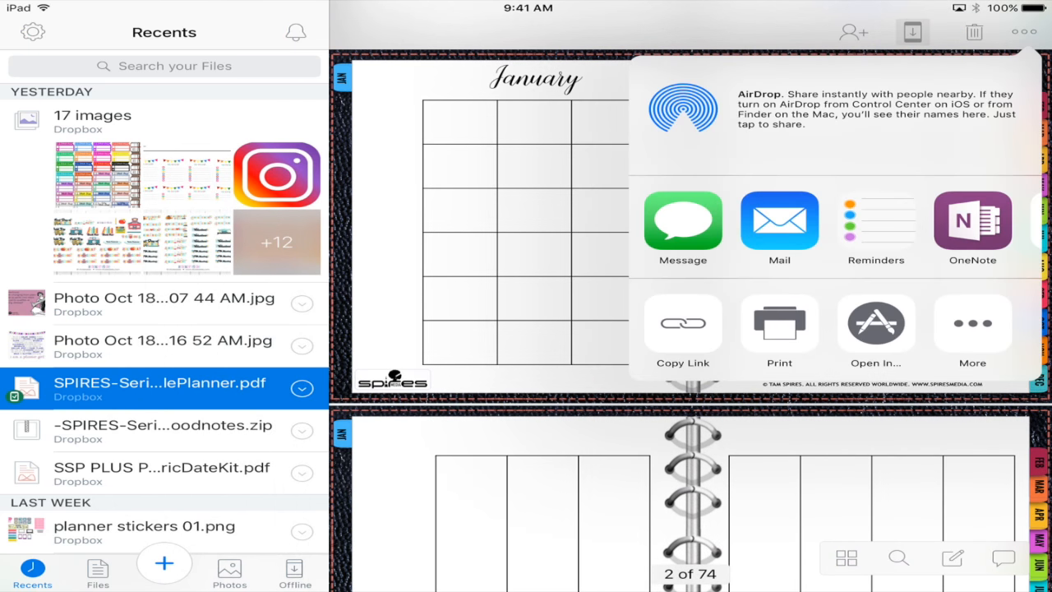
{"action": "left_click", "coordinate": [973, 329]}
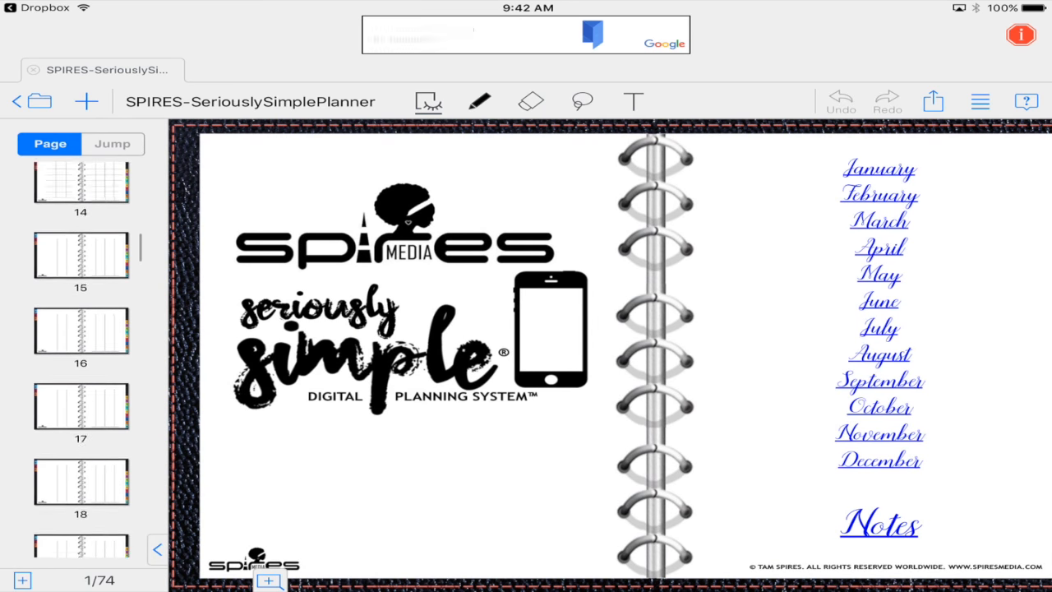
- Jump to page 66, the blank weekly spread, via the thumbnail sidebar
{"action": "scroll", "scroll_direction": "down", "scroll_amount": 3}
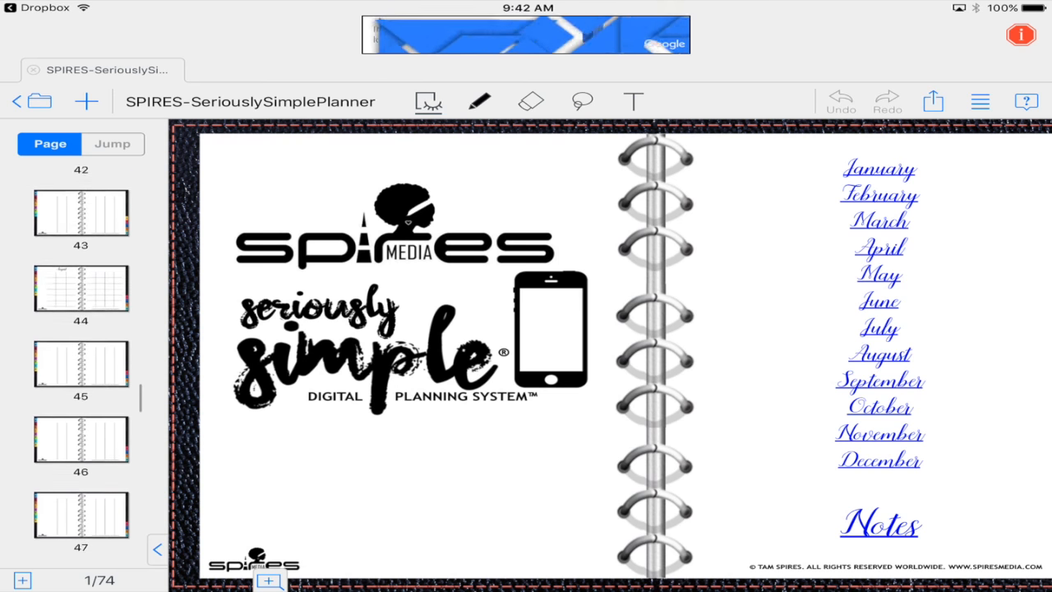
{"action": "scroll", "scroll_direction": "down", "scroll_amount": 3}
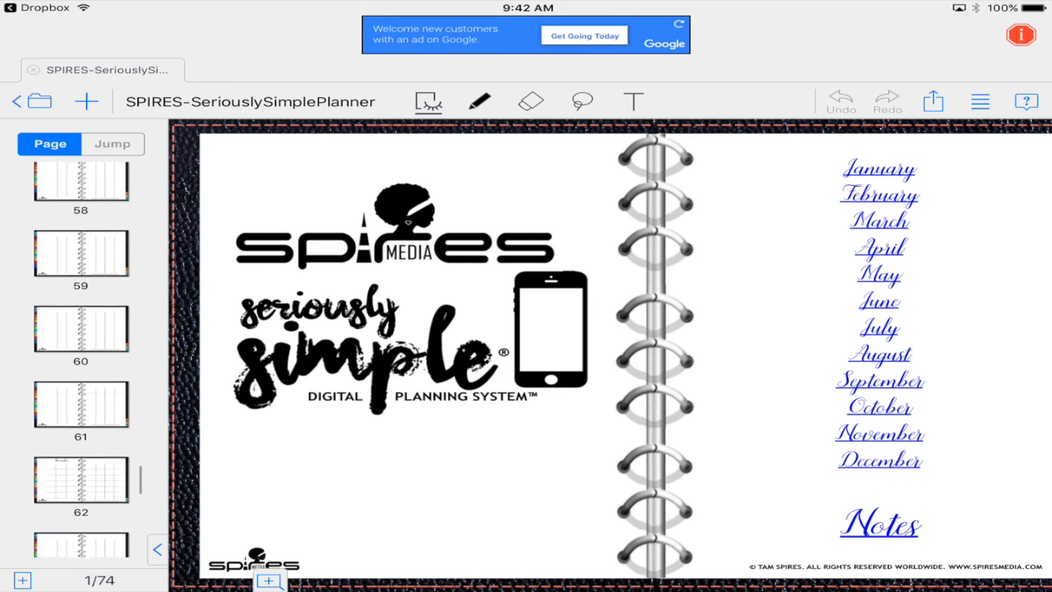
{"action": "scroll", "scroll_direction": "down", "scroll_amount": 3}
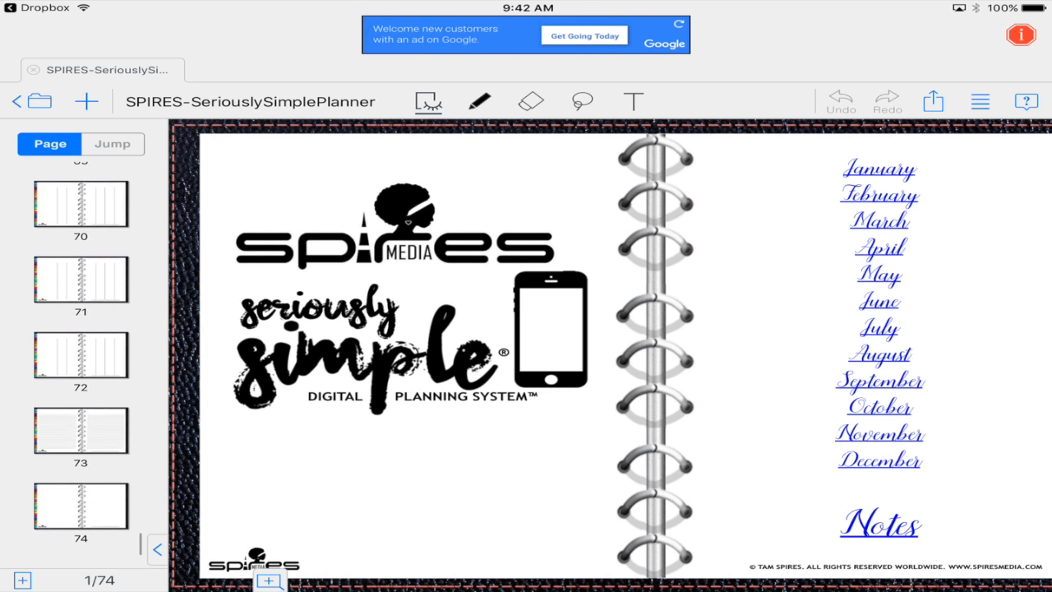
{"action": "scroll", "scroll_direction": "up", "scroll_amount": 3}
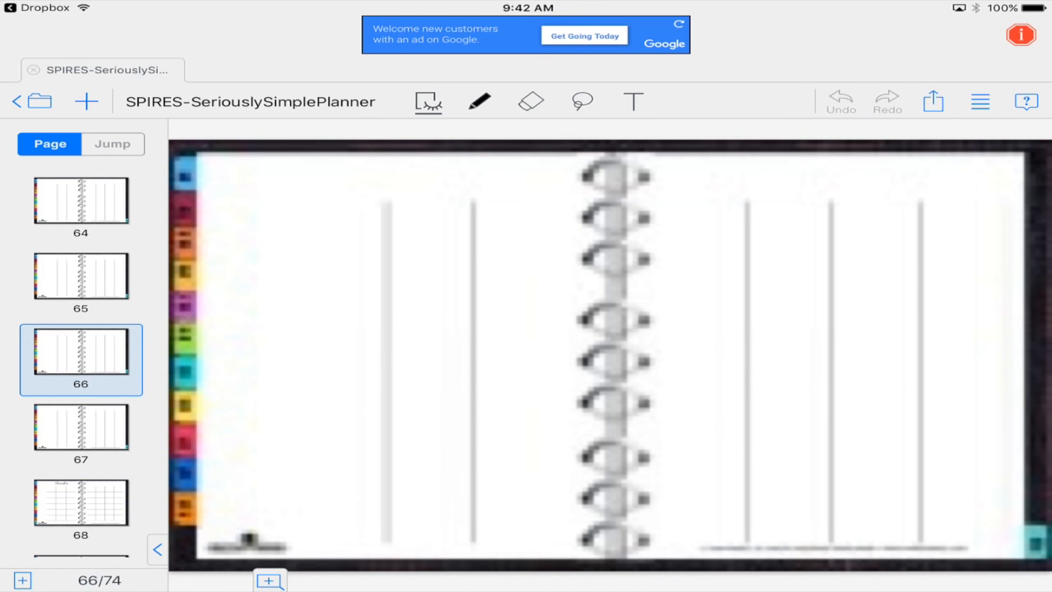
{"action": "left_click", "coordinate": [85, 102]}
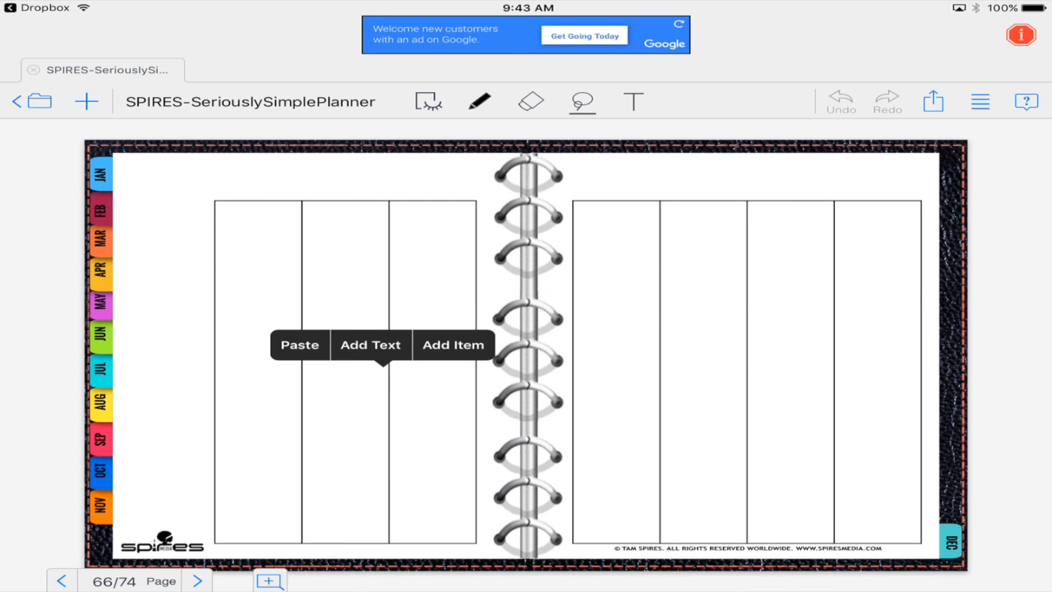
- Insert the pink 'I♥ d♥' header sticker image and stretch it wider
{"action": "left_click", "coordinate": [87, 102]}
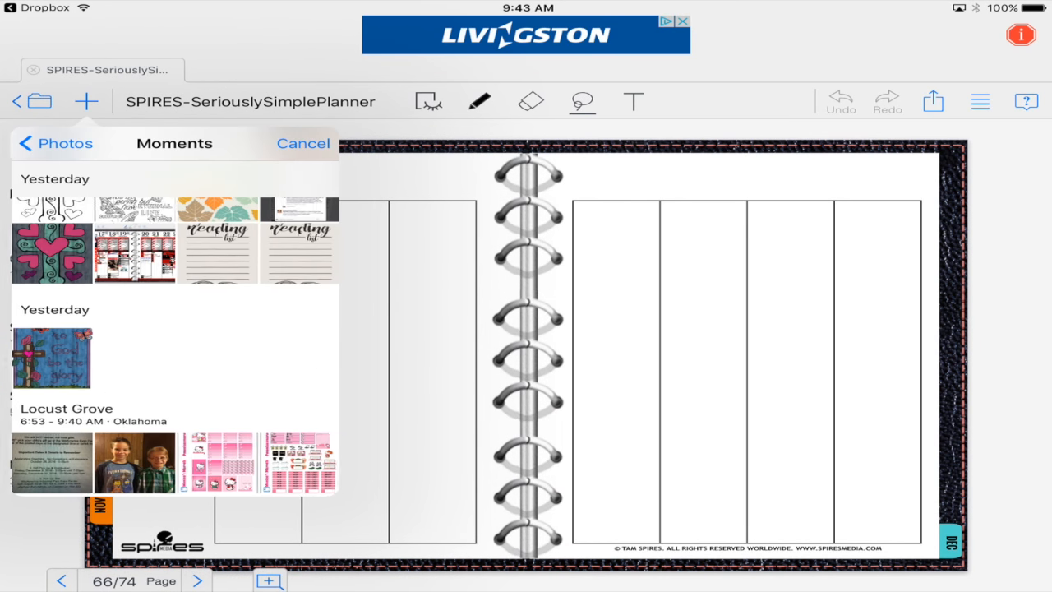
{"action": "left_click", "coordinate": [303, 143]}
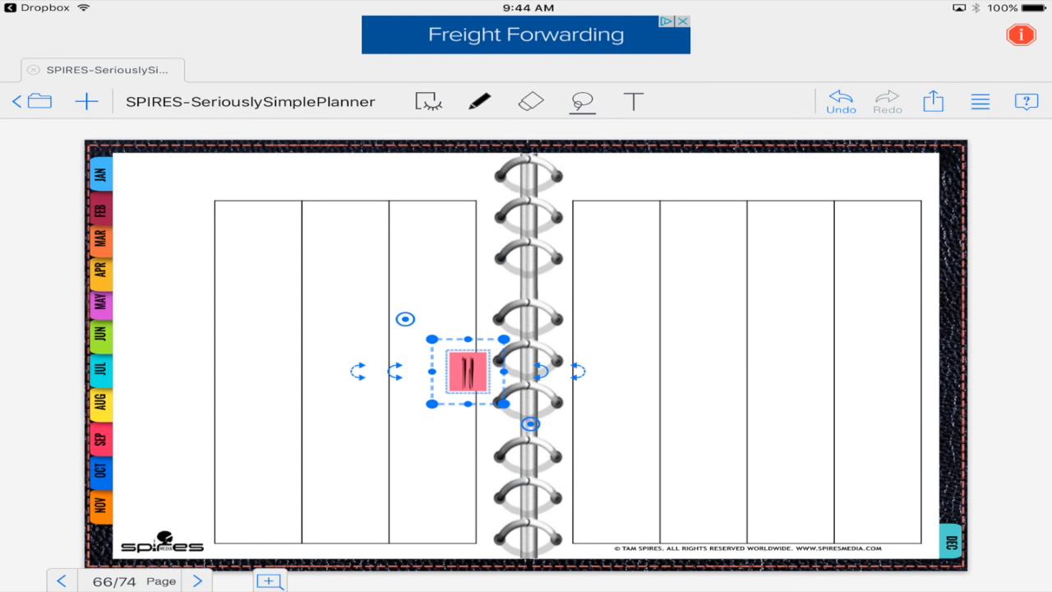
{"action": "left_click_drag", "start_coordinate": [467, 371], "coordinate": [466, 402]}
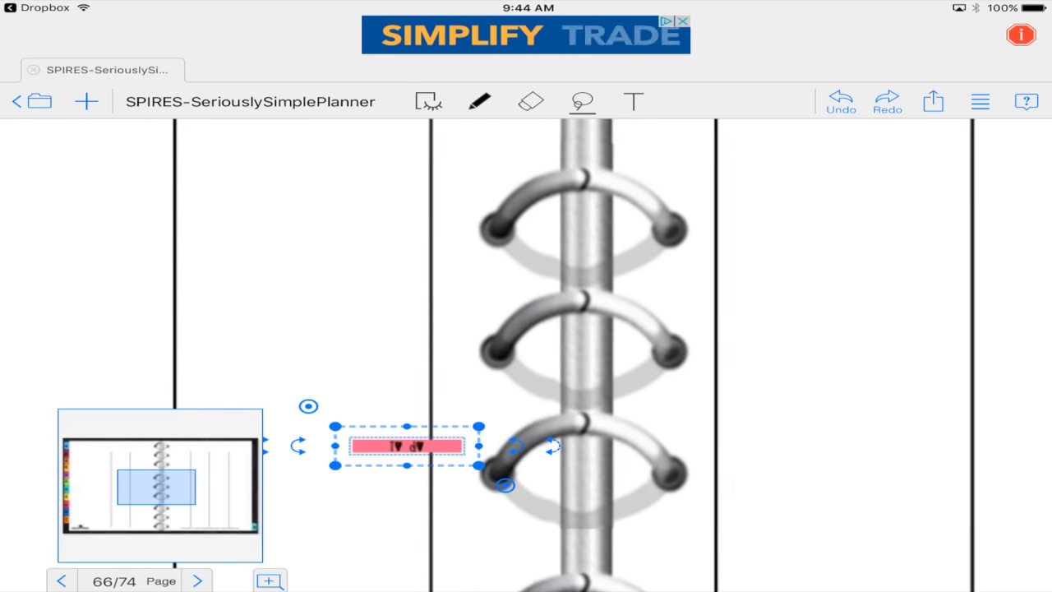
{"action": "left_click_drag", "start_coordinate": [402, 445], "coordinate": [128, 218]}
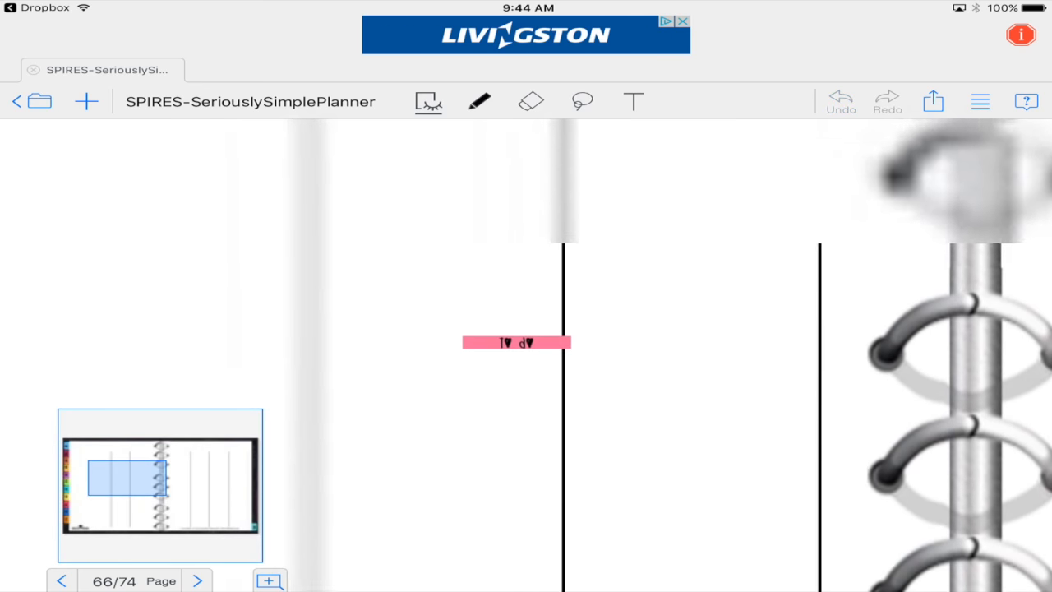
{"action": "scroll", "scroll_direction": "down", "scroll_amount": 3}
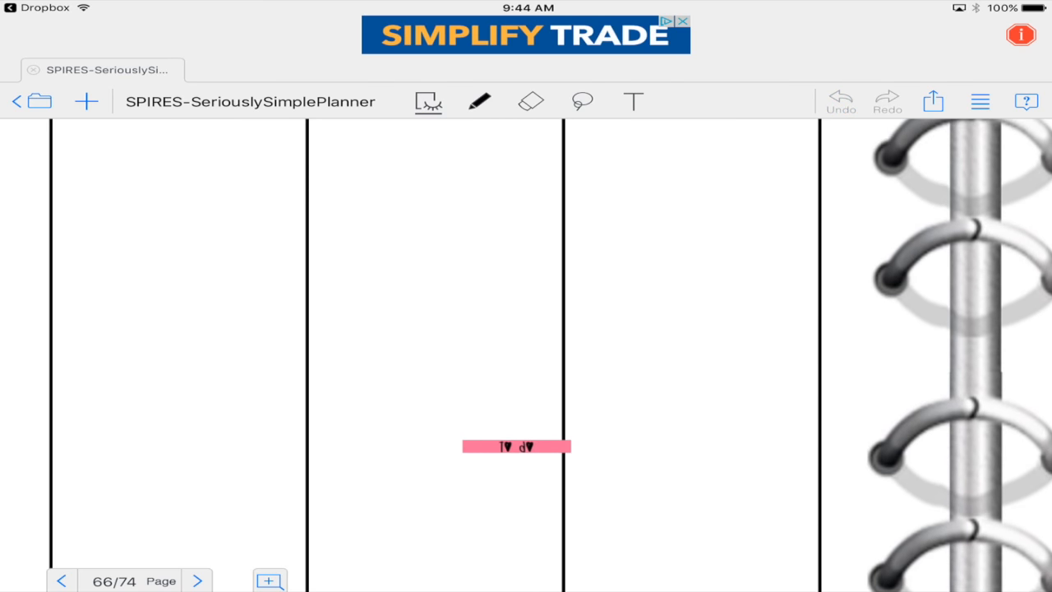
- Position the header sticker across the top of the first day column
{"action": "left_click", "coordinate": [516, 447]}
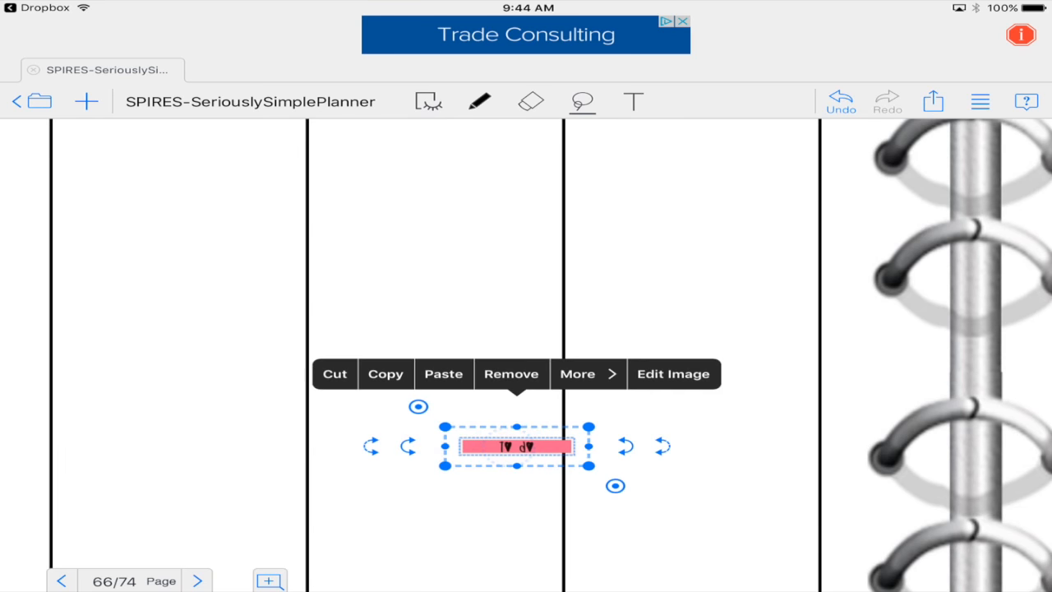
{"action": "left_click_drag", "start_coordinate": [509, 447], "coordinate": [288, 146]}
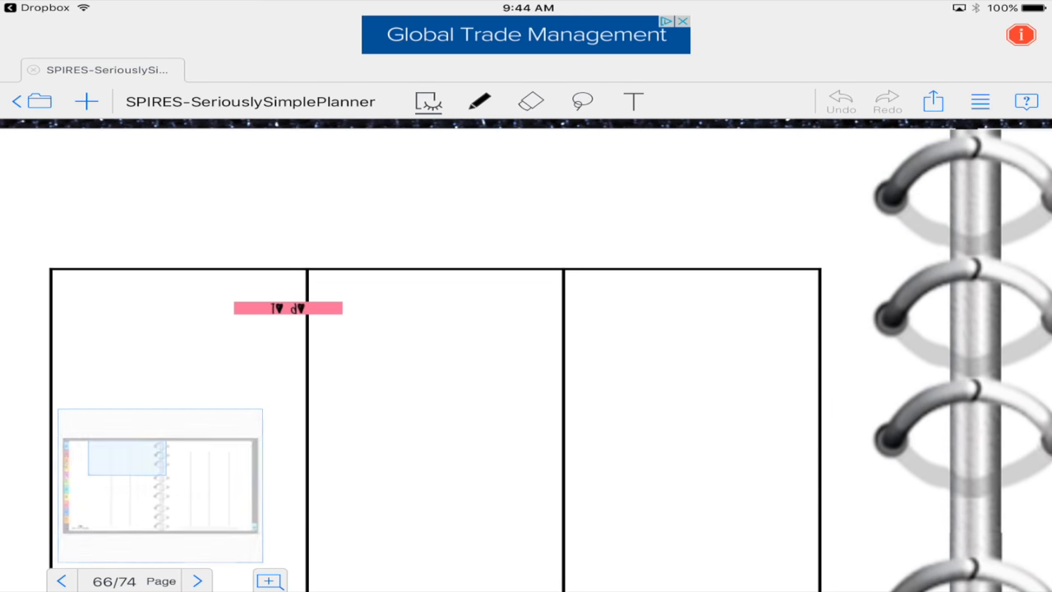
{"action": "left_click", "coordinate": [288, 307]}
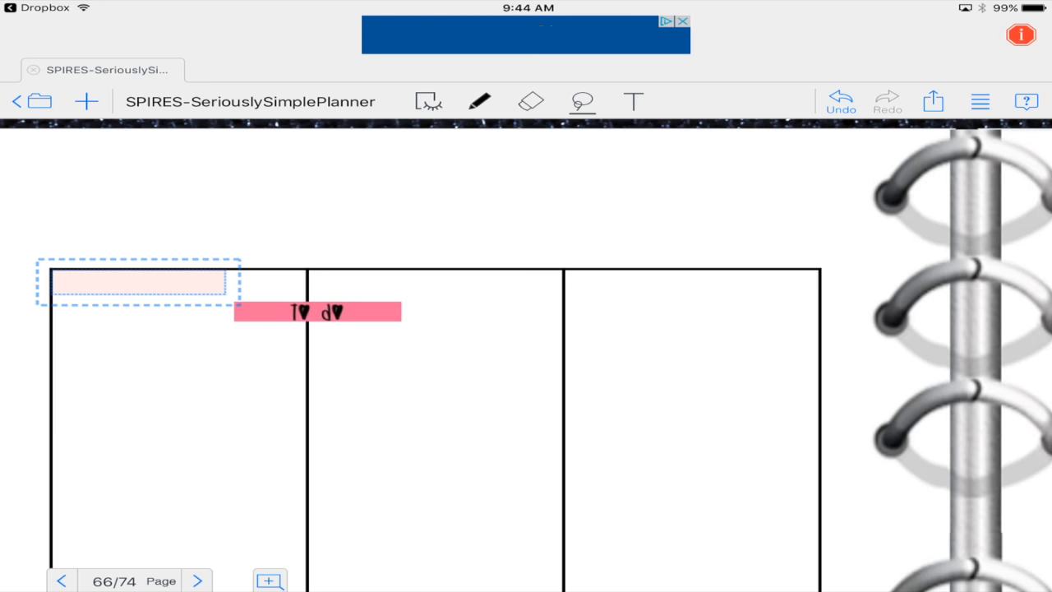
{"action": "left_click_drag", "start_coordinate": [319, 312], "coordinate": [138, 283]}
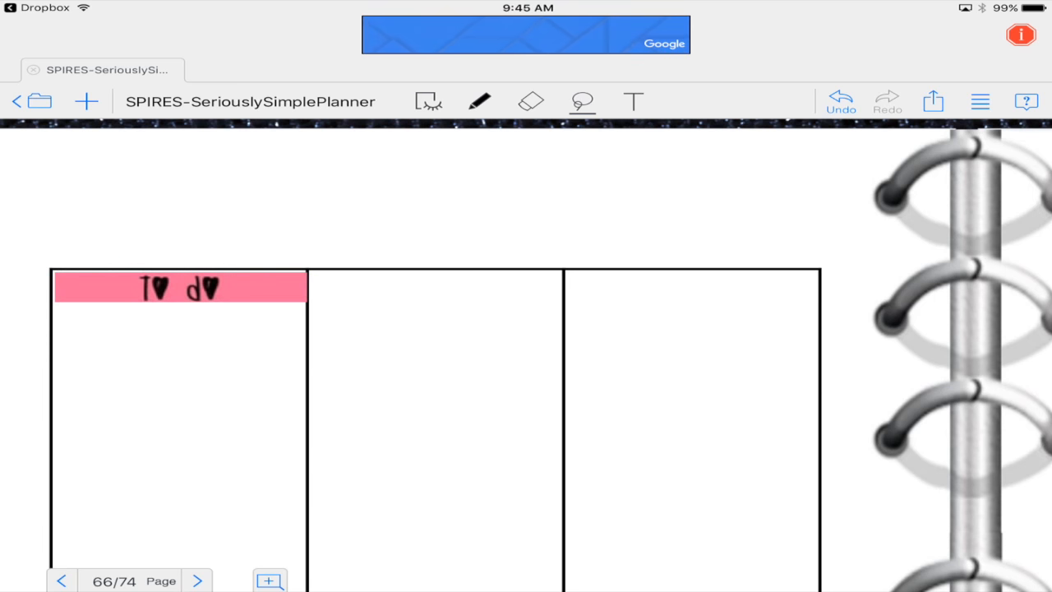
- Copy the header sticker and paste a second copy onto the page
{"action": "left_click", "coordinate": [582, 102]}
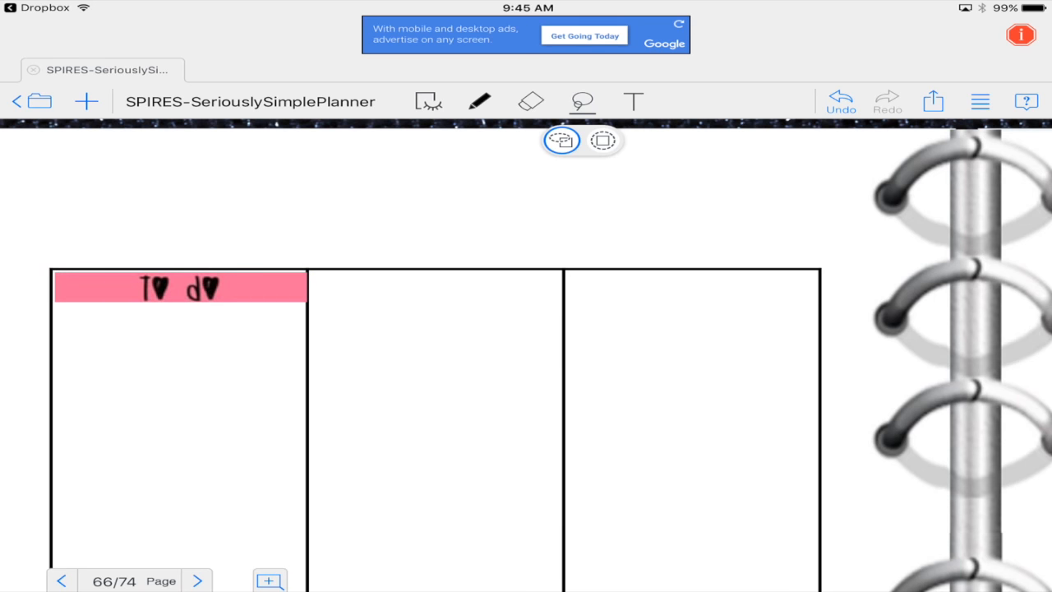
{"action": "left_click_drag", "start_coordinate": [180, 286], "coordinate": [424, 430]}
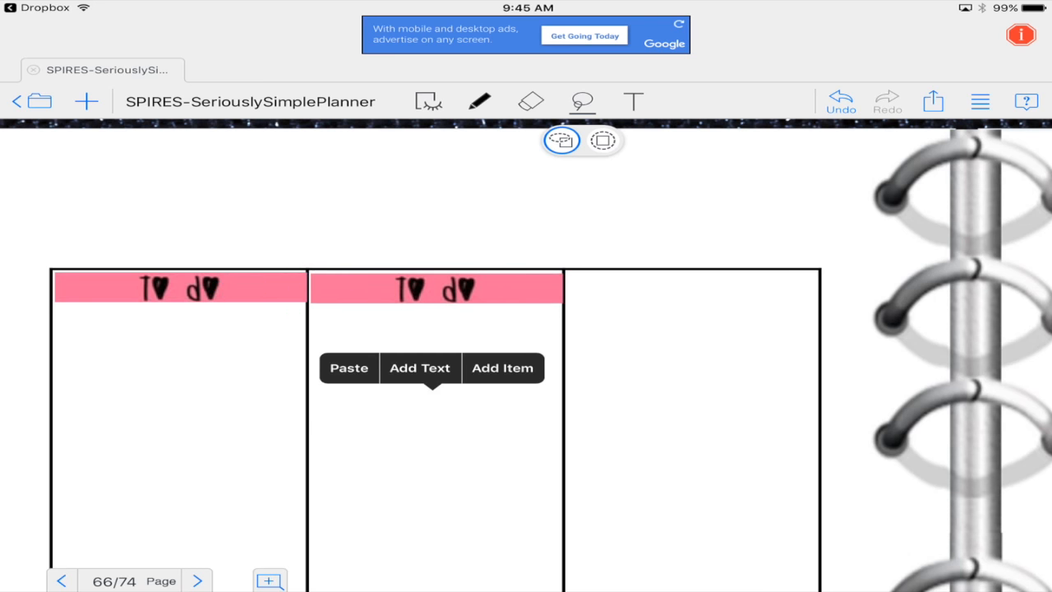
{"action": "left_click", "coordinate": [348, 368]}
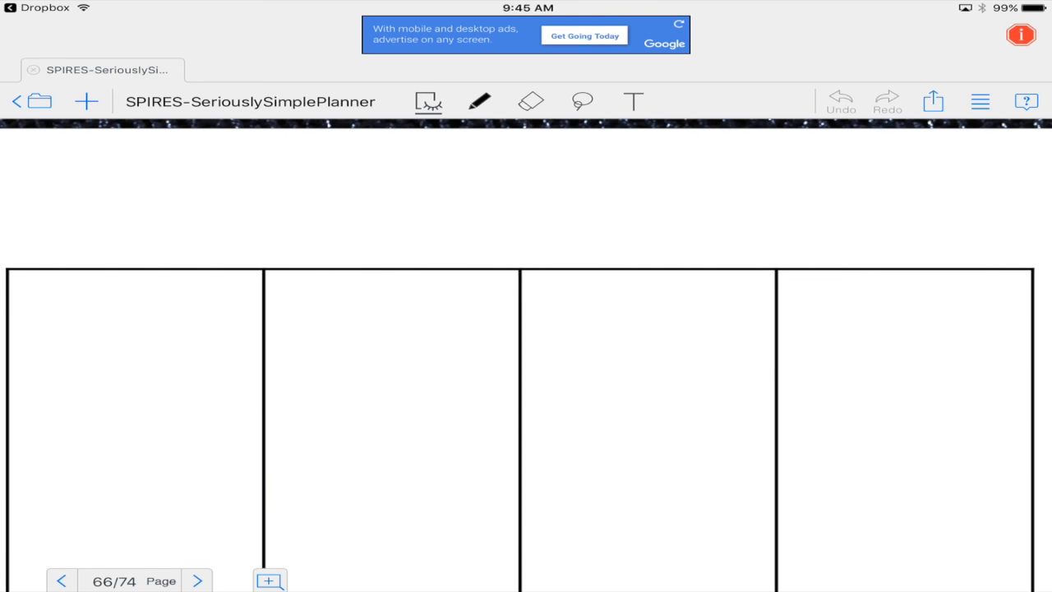
- Paste and arrange header copies atop the second, third and fourth day columns
{"action": "left_click", "coordinate": [582, 102]}
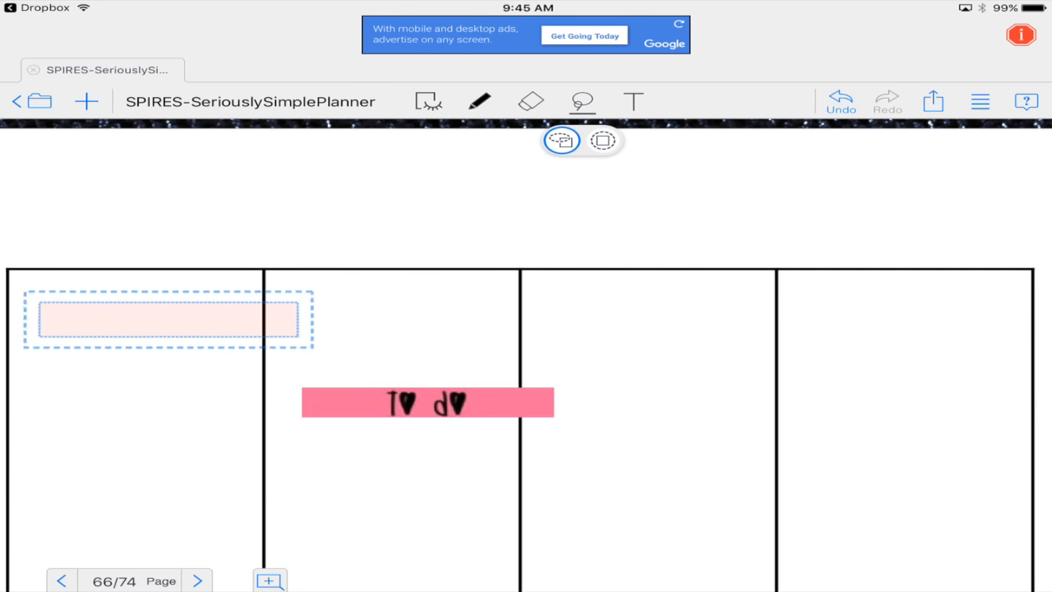
{"action": "left_click_drag", "start_coordinate": [427, 403], "coordinate": [135, 287]}
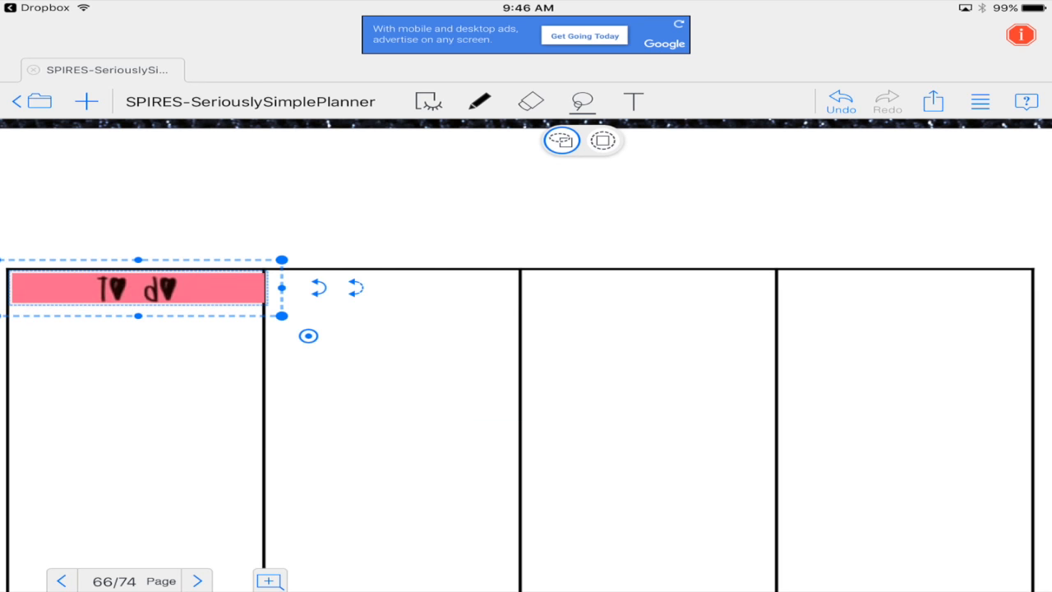
{"action": "left_click_drag", "start_coordinate": [138, 287], "coordinate": [408, 386]}
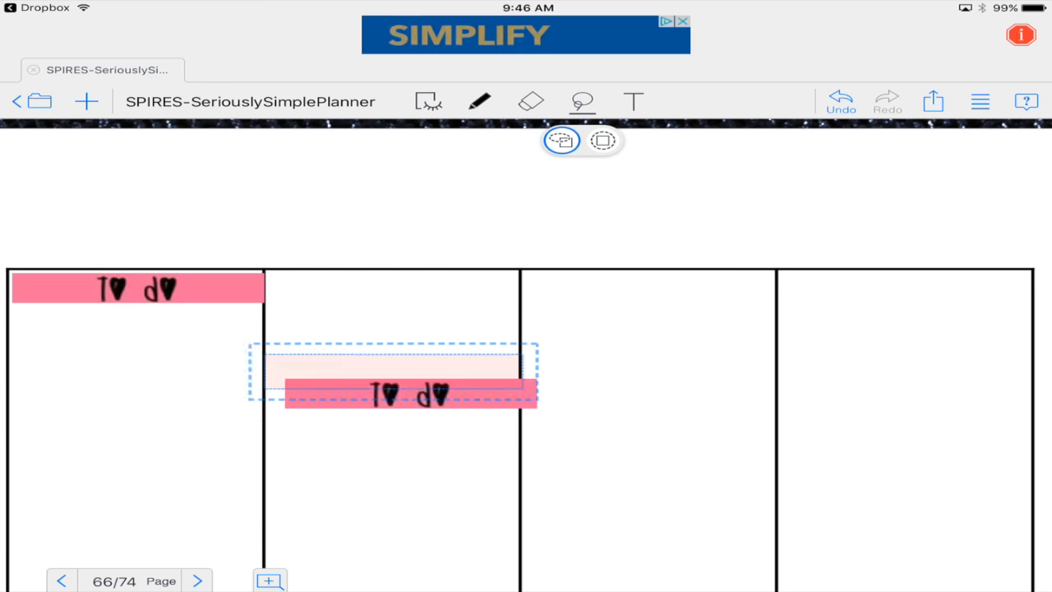
{"action": "left_click_drag", "start_coordinate": [409, 393], "coordinate": [393, 286]}
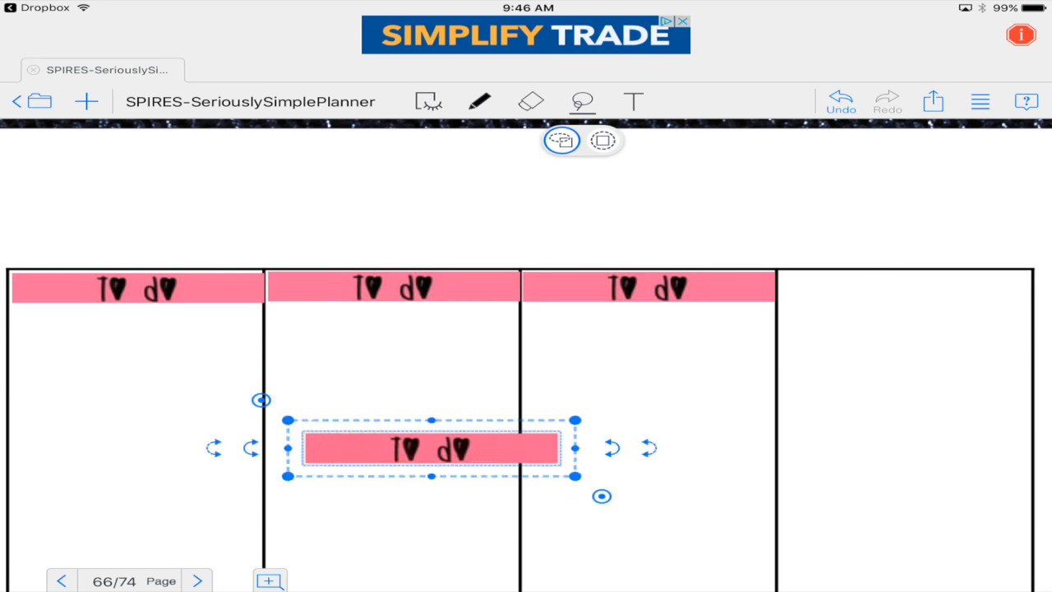
{"action": "left_click_drag", "start_coordinate": [430, 447], "coordinate": [904, 286]}
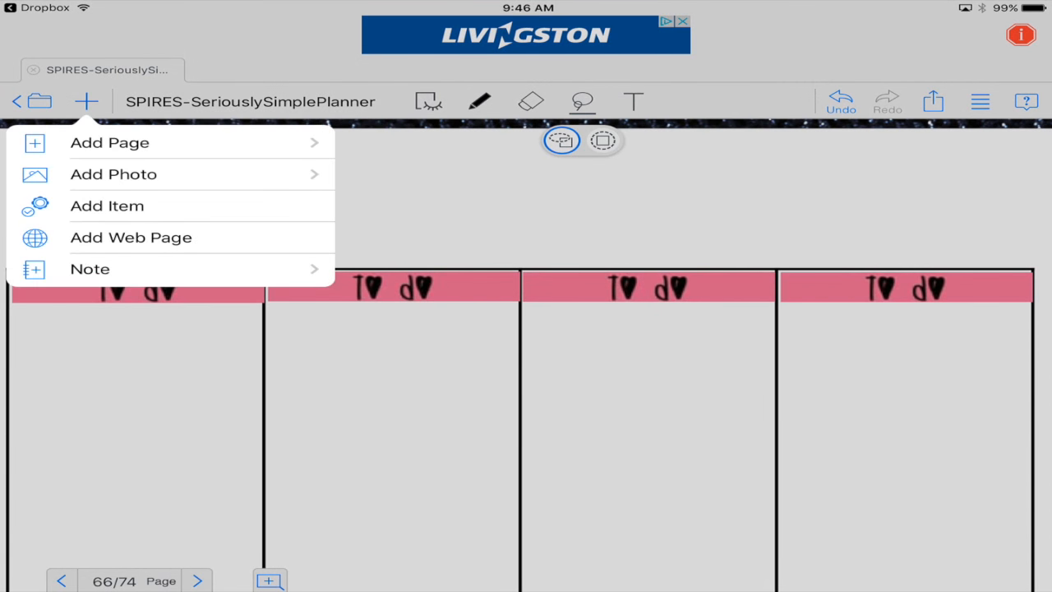
- Crop one pink bow box column from the Hello Kitty sheet at high resolution and place it under the fourth header
{"action": "left_click", "coordinate": [113, 174]}
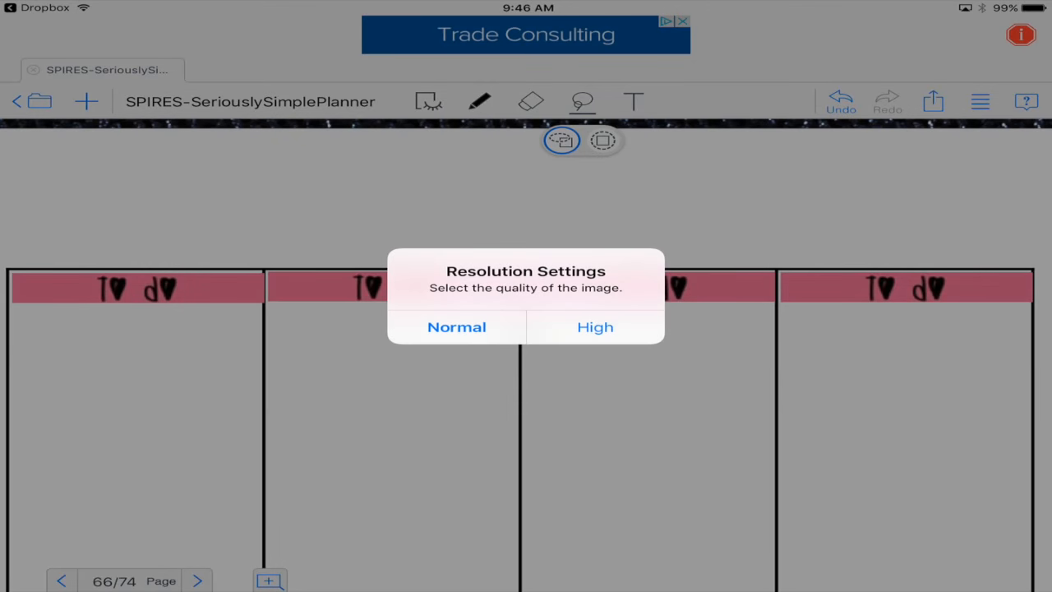
{"action": "left_click", "coordinate": [457, 325]}
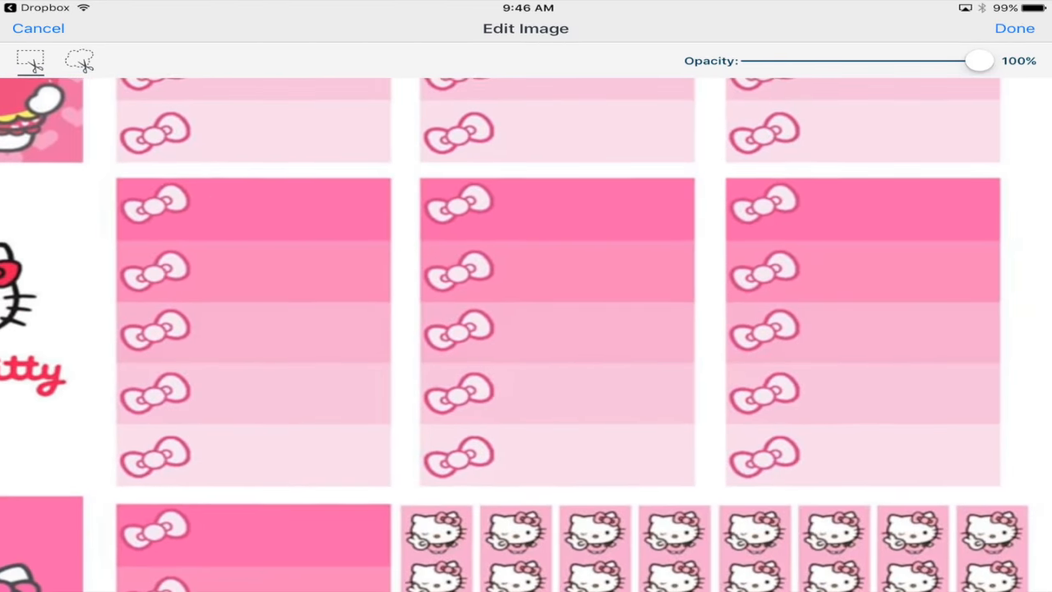
{"action": "left_click", "coordinate": [556, 329]}
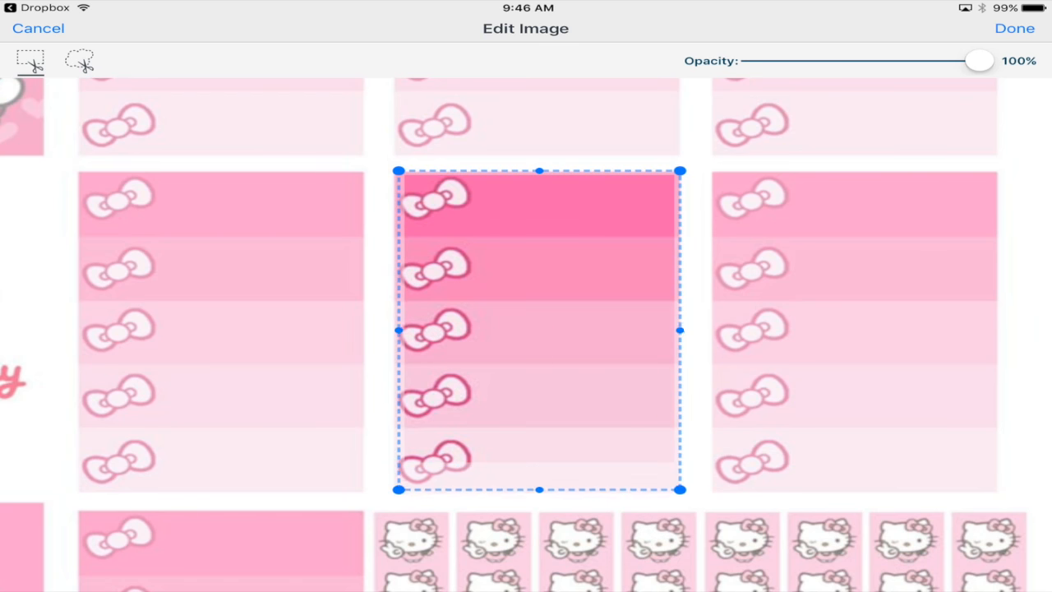
{"action": "left_click_drag", "start_coordinate": [539, 490], "coordinate": [539, 493]}
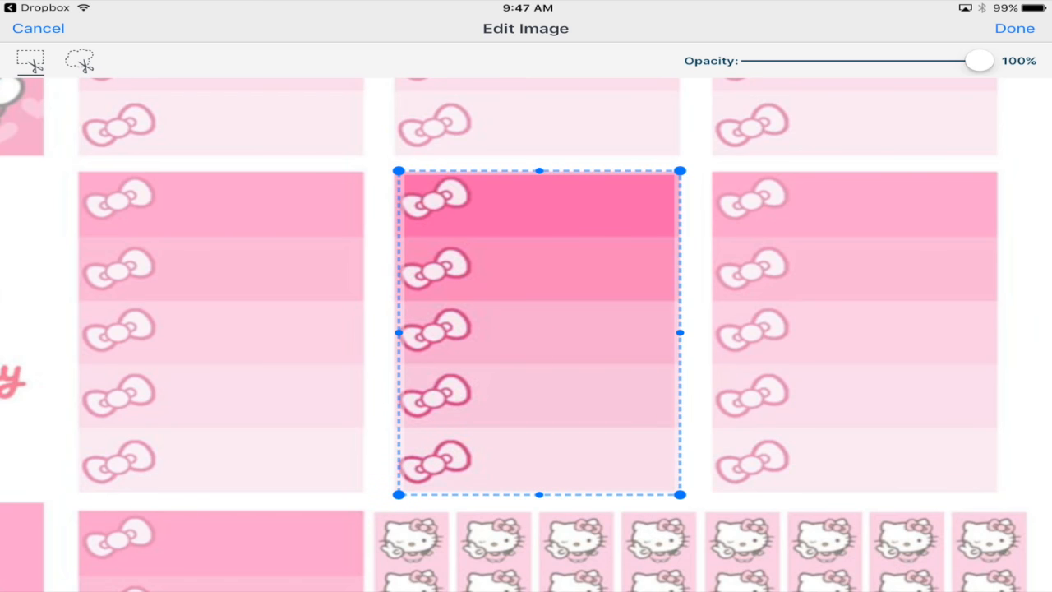
{"action": "left_click", "coordinate": [1013, 28]}
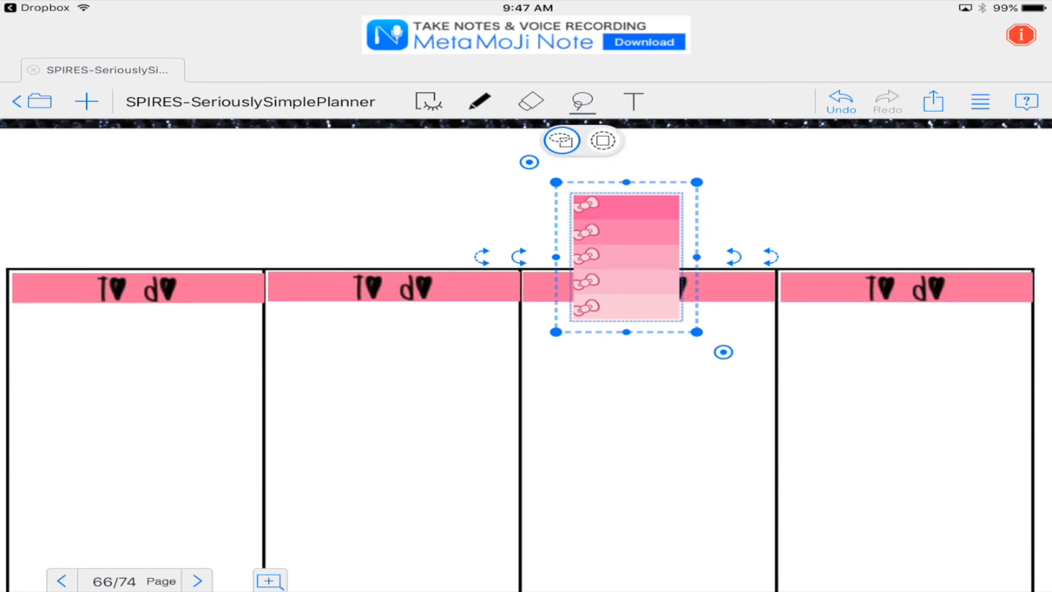
{"action": "left_click_drag", "start_coordinate": [624, 255], "coordinate": [830, 365]}
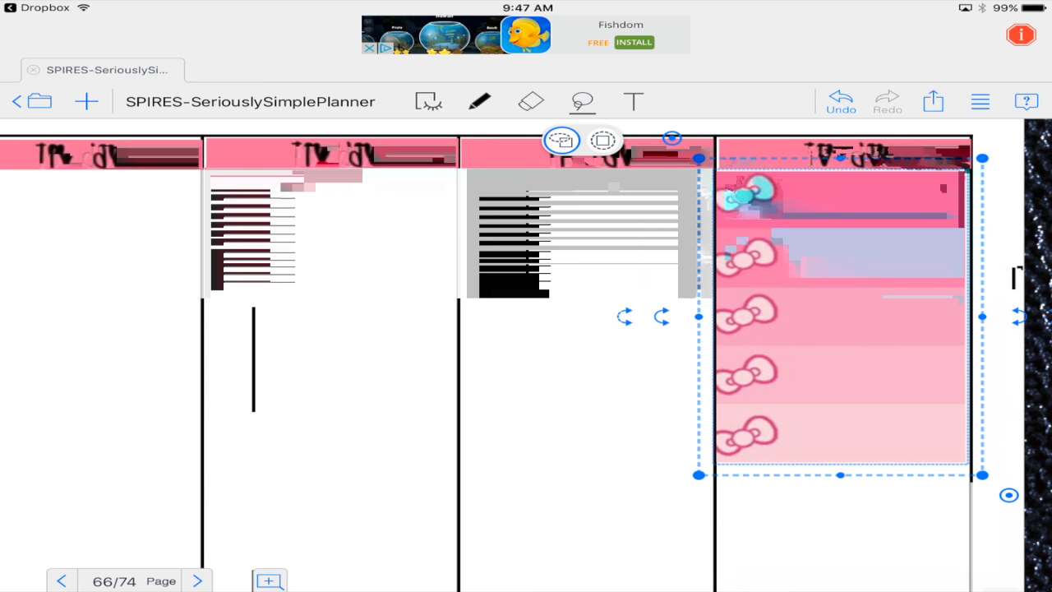
{"action": "left_click", "coordinate": [838, 315]}
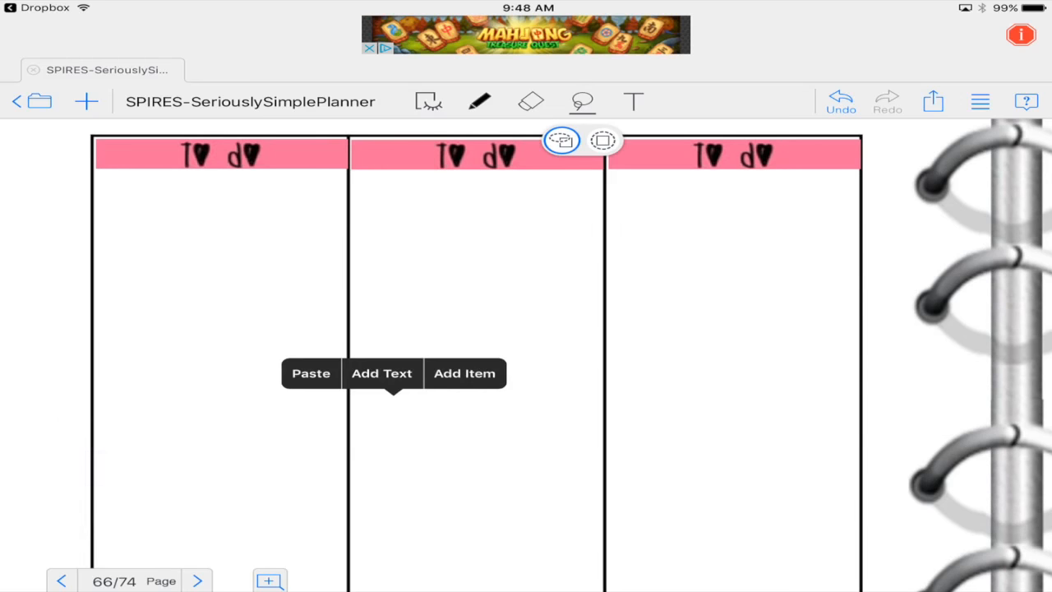
- Paste the bow box sticker under the remaining column headers
{"action": "left_click", "coordinate": [311, 373]}
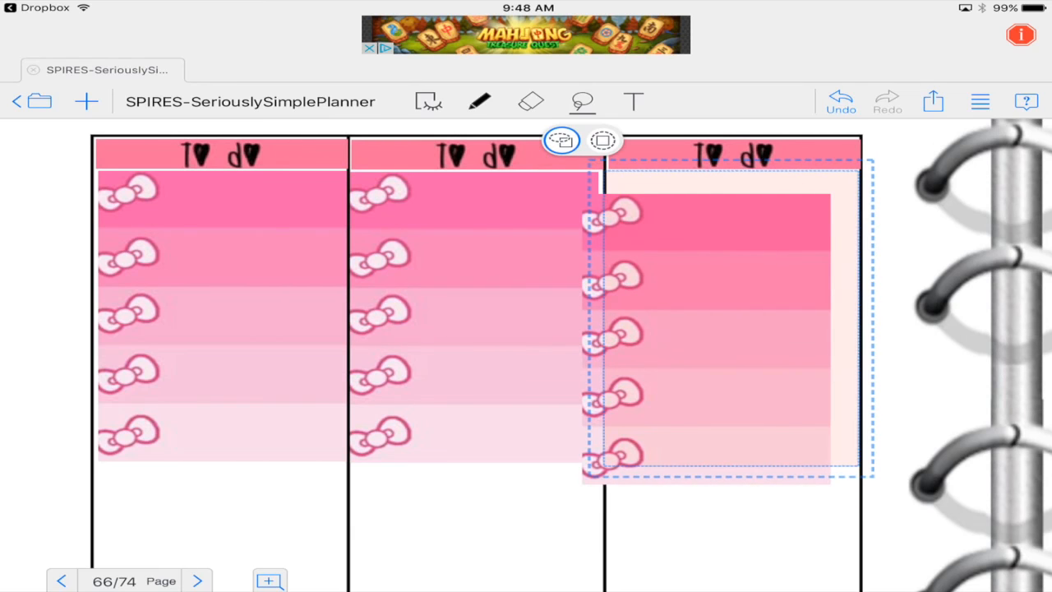
{"action": "left_click", "coordinate": [86, 102]}
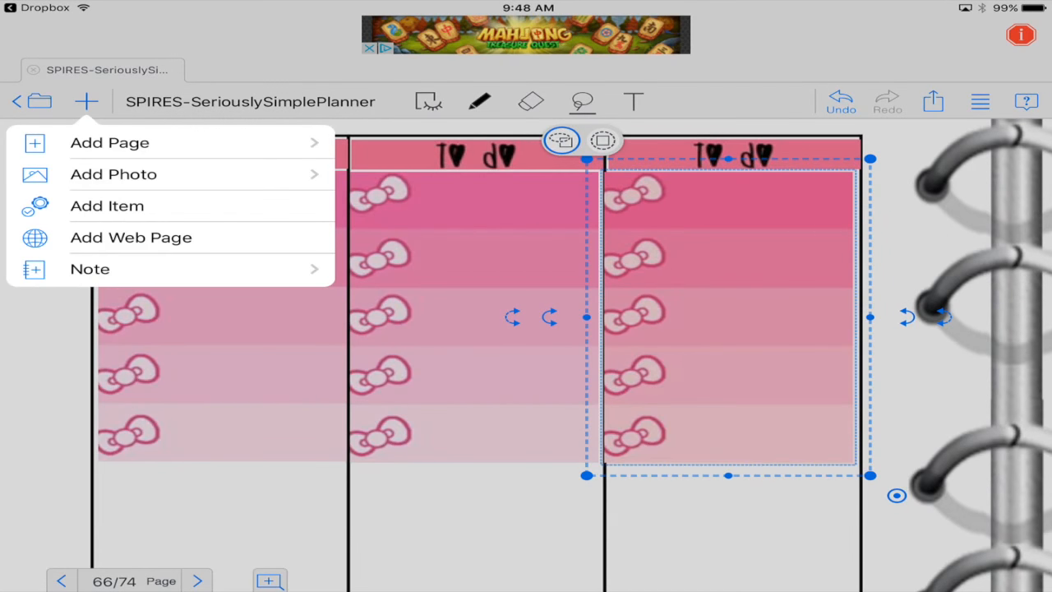
- Crop a pink 'T♥day' label from the sticker sheet and place it below the first column's boxes
{"action": "left_click", "coordinate": [114, 174]}
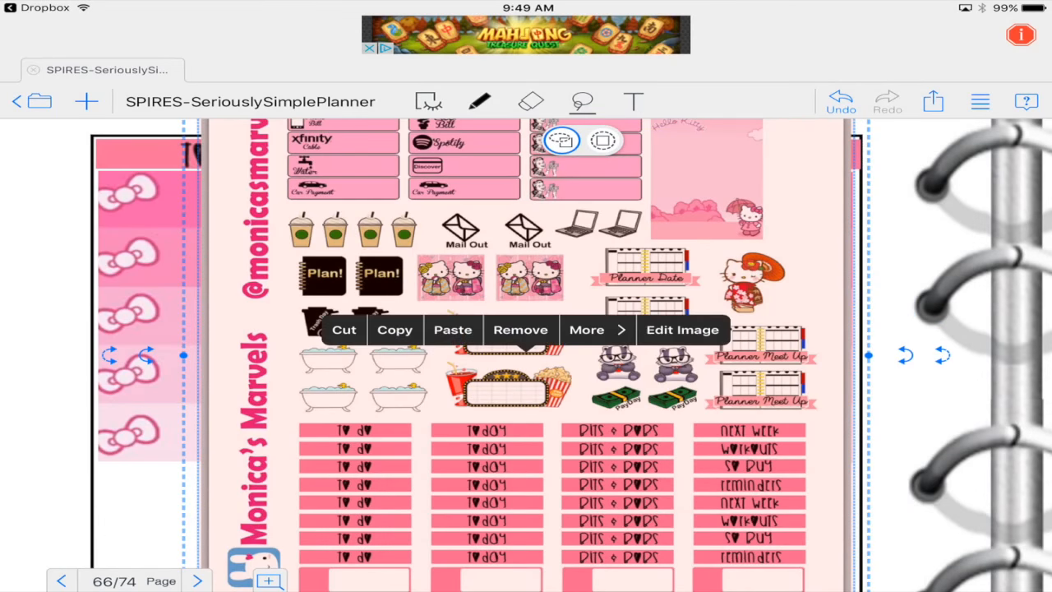
{"action": "left_click", "coordinate": [680, 329]}
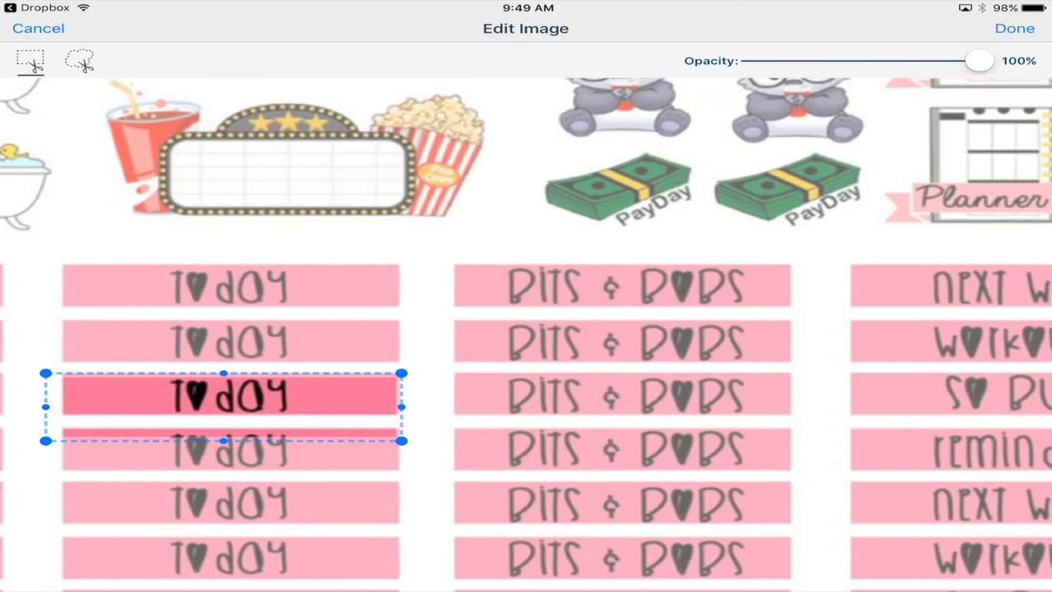
{"action": "left_click_drag", "start_coordinate": [223, 441], "coordinate": [224, 420]}
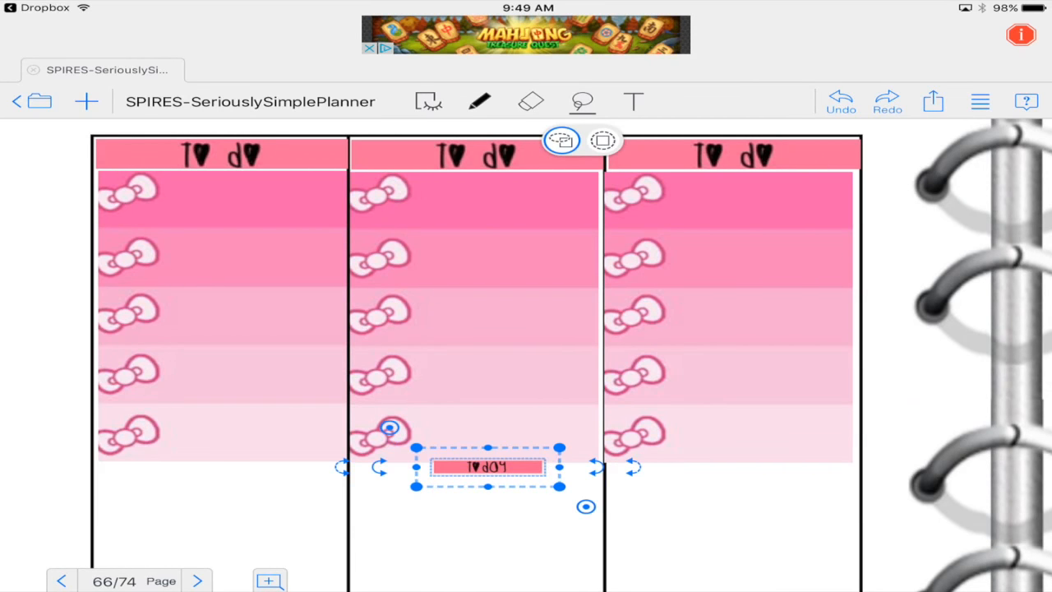
{"action": "left_click_drag", "start_coordinate": [486, 467], "coordinate": [156, 473]}
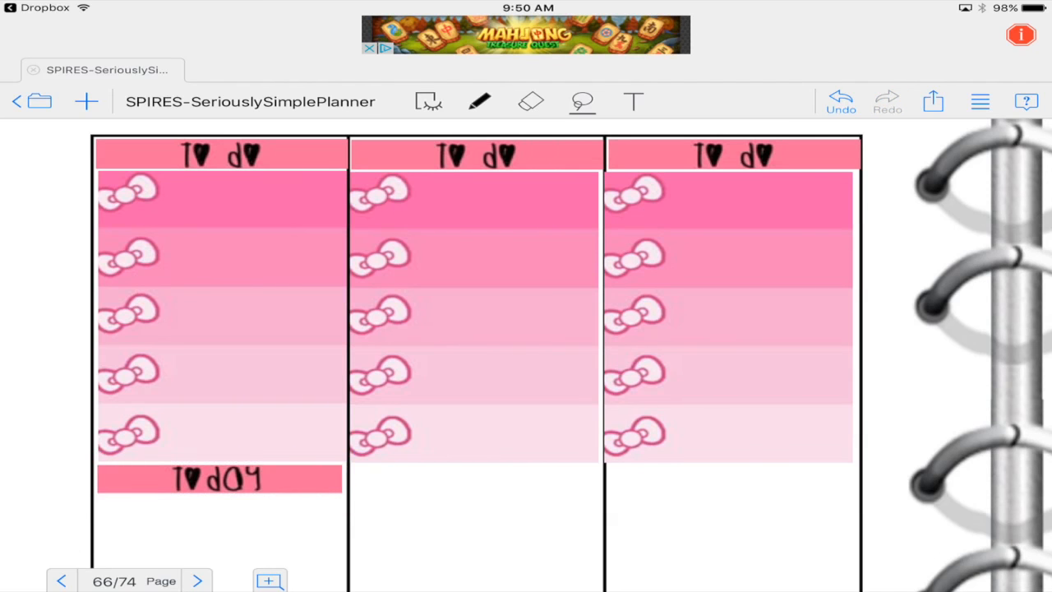
{"action": "left_click", "coordinate": [220, 480]}
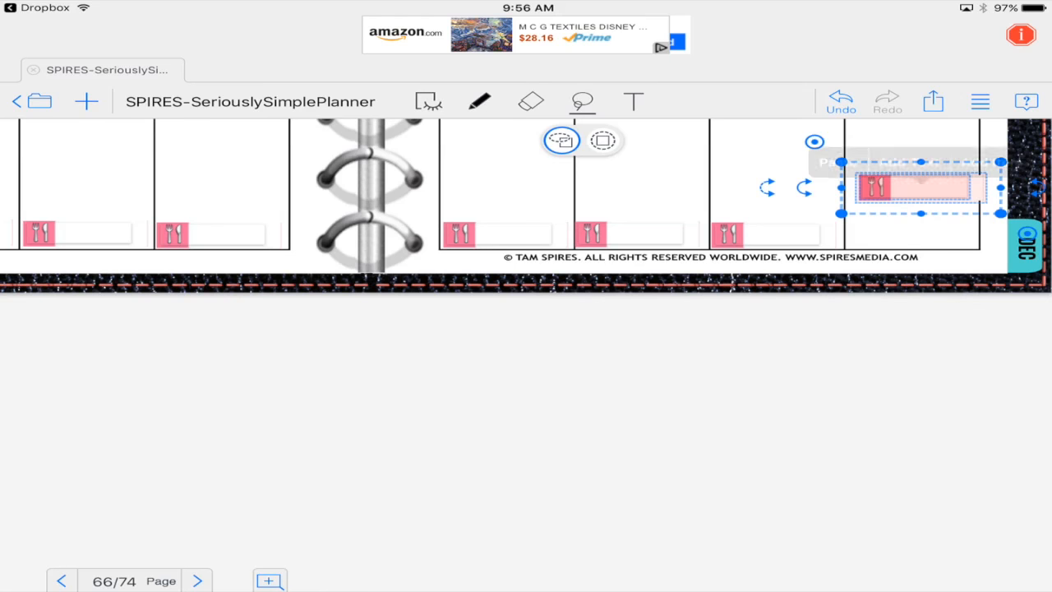
- Crop the Hello Kitty picture from the sticker sheet and place it in the left margin beside the first column
{"action": "left_click_drag", "start_coordinate": [912, 188], "coordinate": [912, 234]}
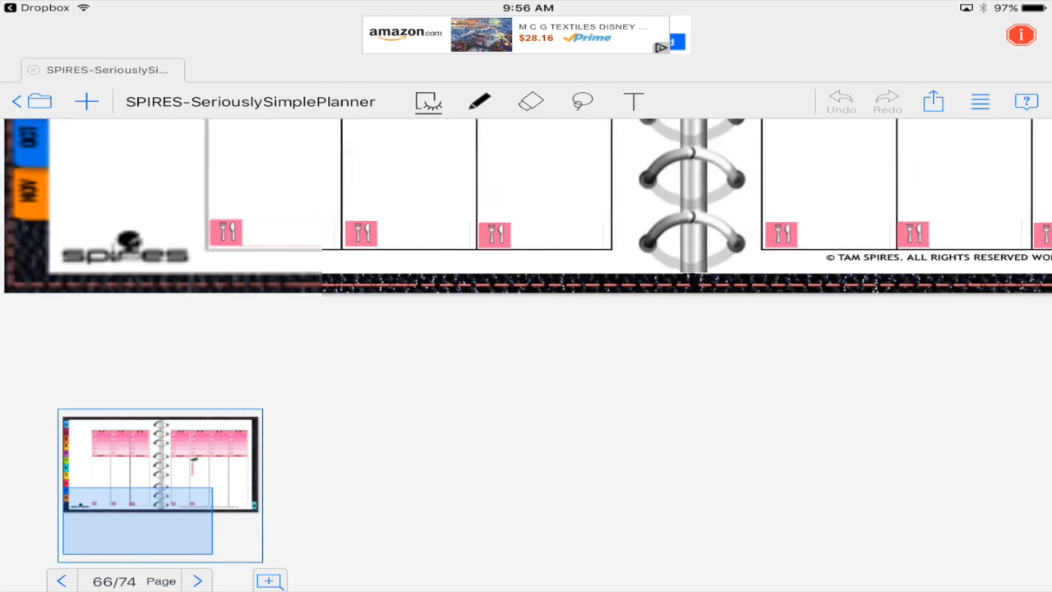
{"action": "left_click", "coordinate": [86, 102]}
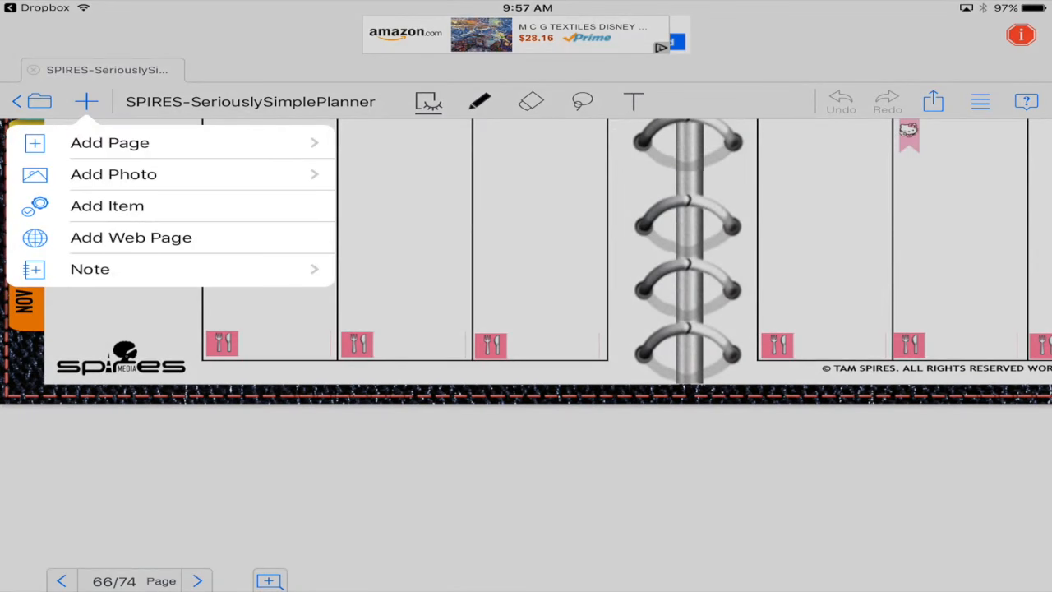
{"action": "left_click", "coordinate": [480, 102]}
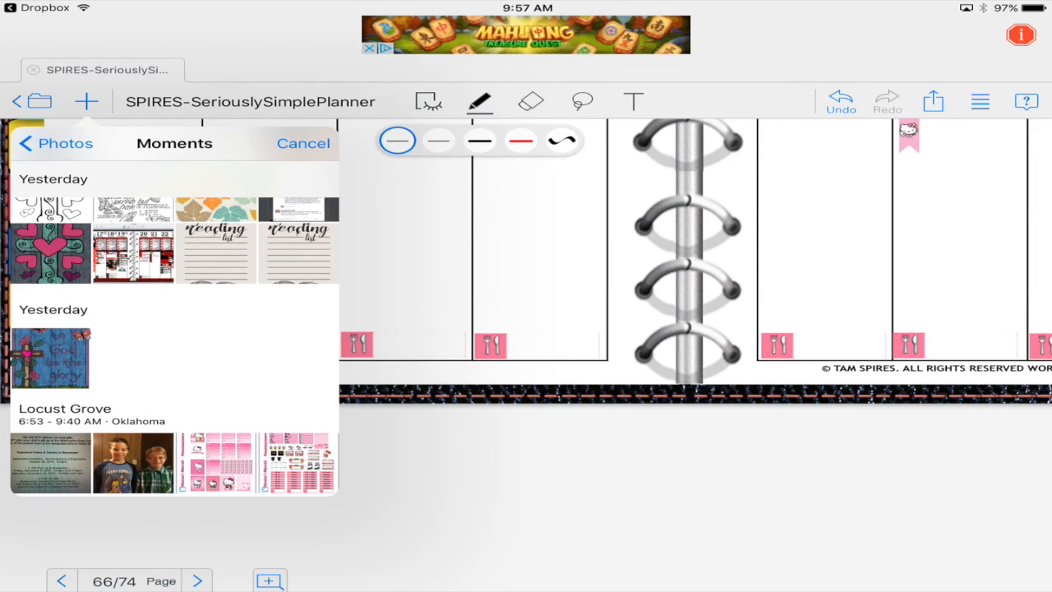
{"action": "left_click", "coordinate": [302, 143]}
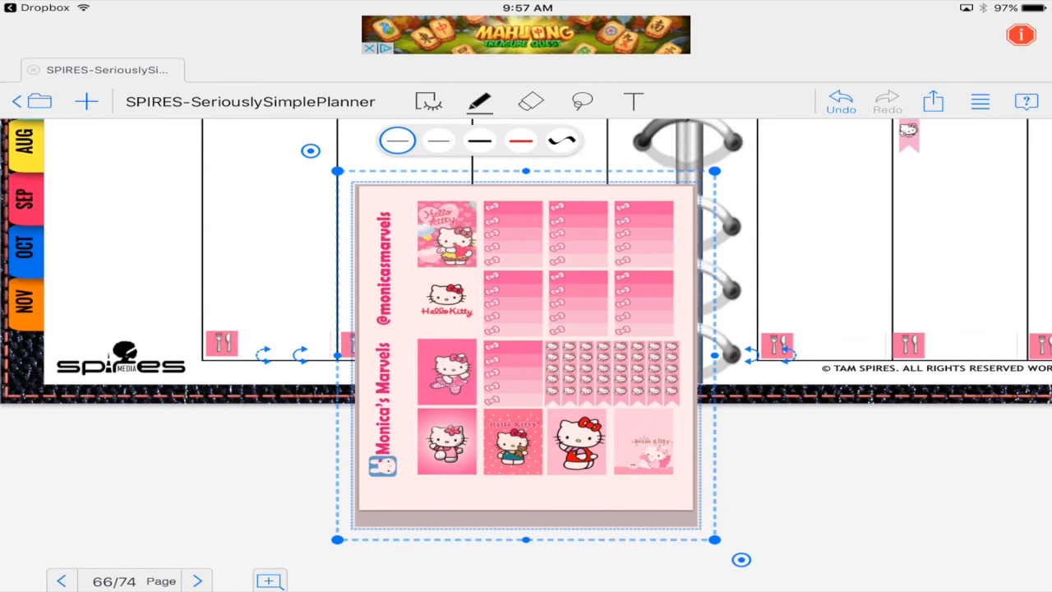
{"action": "double_click", "coordinate": [526, 361]}
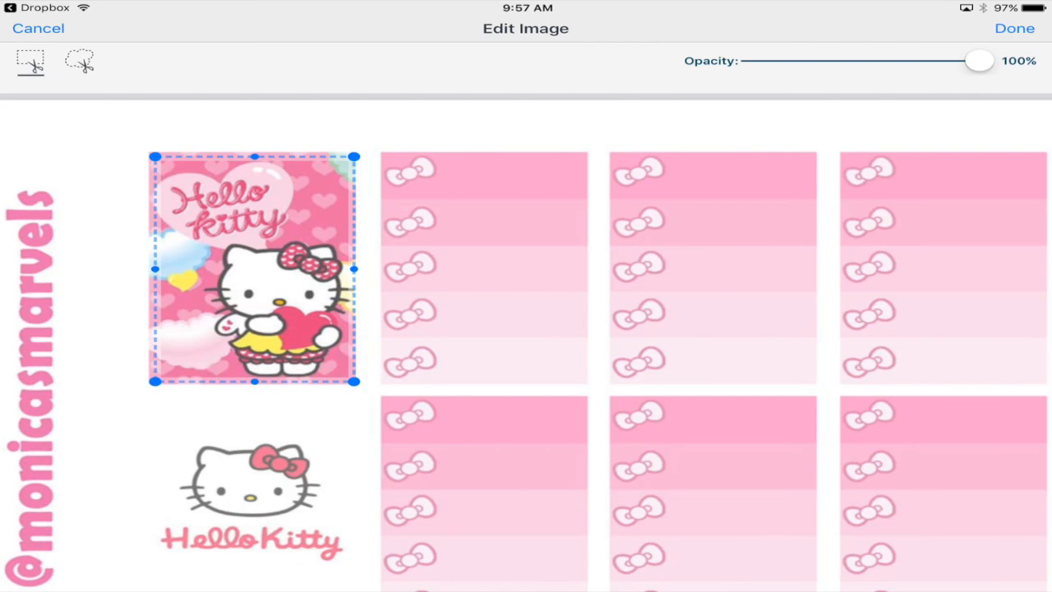
{"action": "left_click", "coordinate": [1015, 28]}
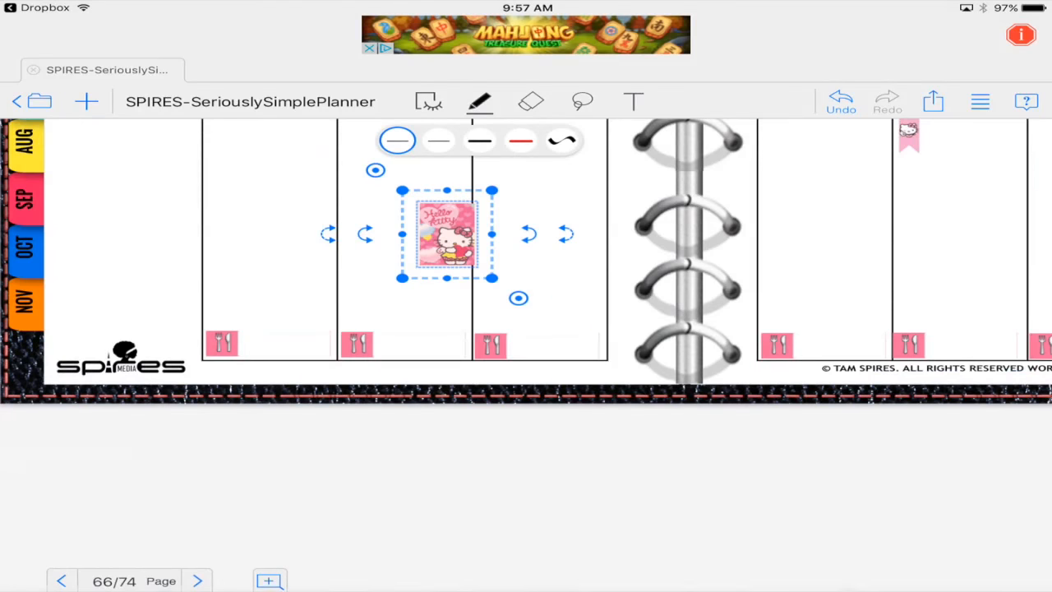
{"action": "left_click_drag", "start_coordinate": [447, 234], "coordinate": [135, 156]}
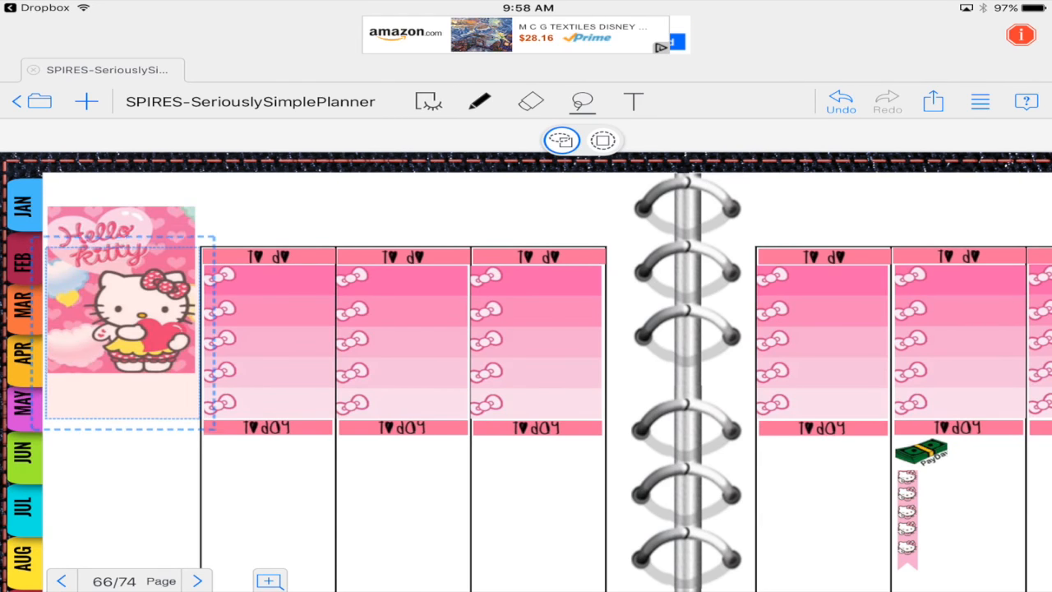
{"action": "left_click", "coordinate": [118, 337]}
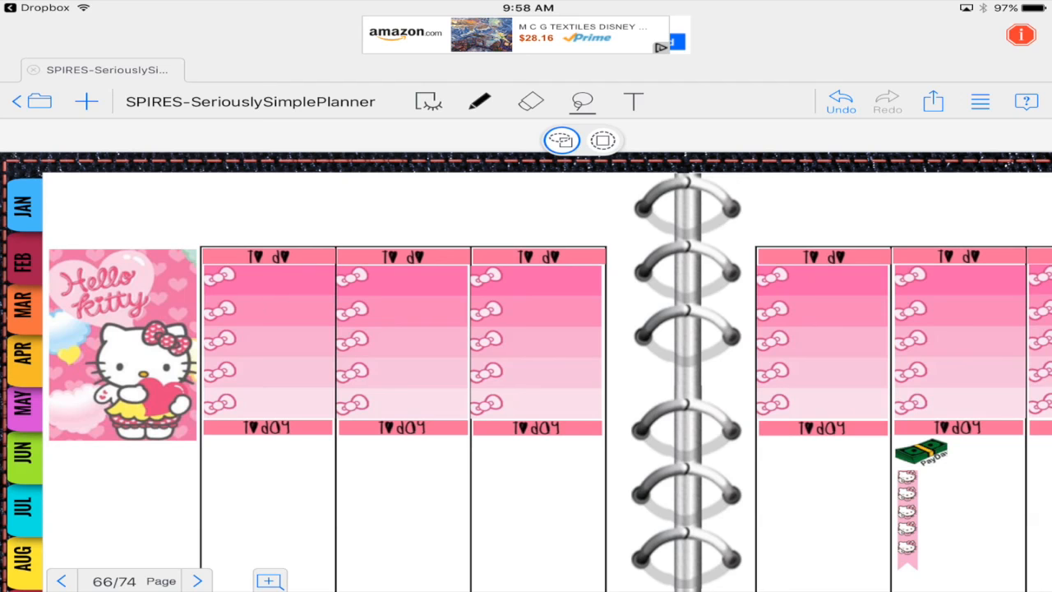
- Crop one blank pink label from the Moments sticker sheet and place it under the second day's header
{"action": "left_click", "coordinate": [85, 102]}
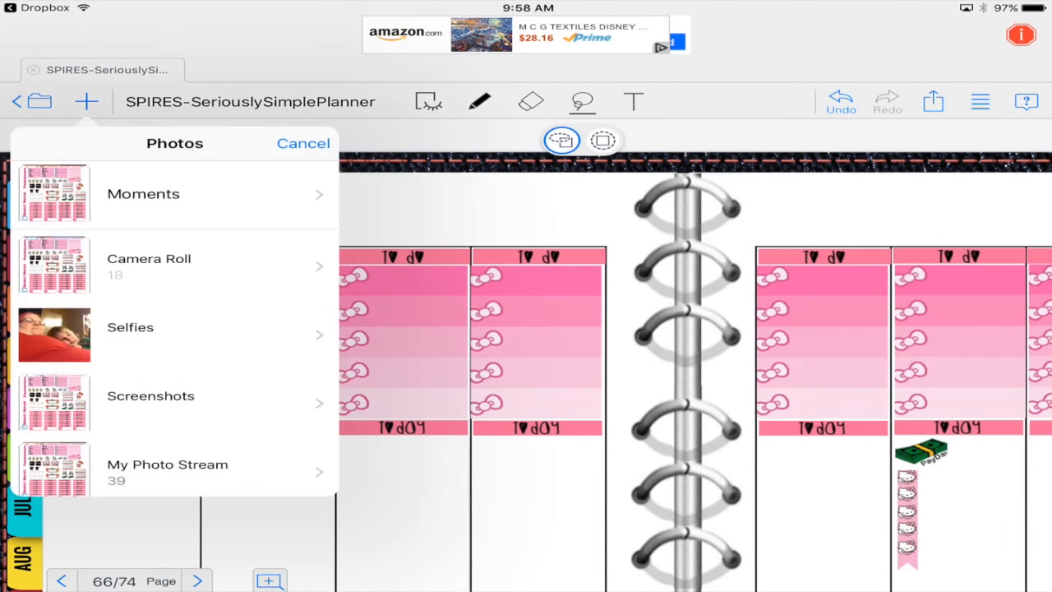
{"action": "left_click", "coordinate": [173, 194]}
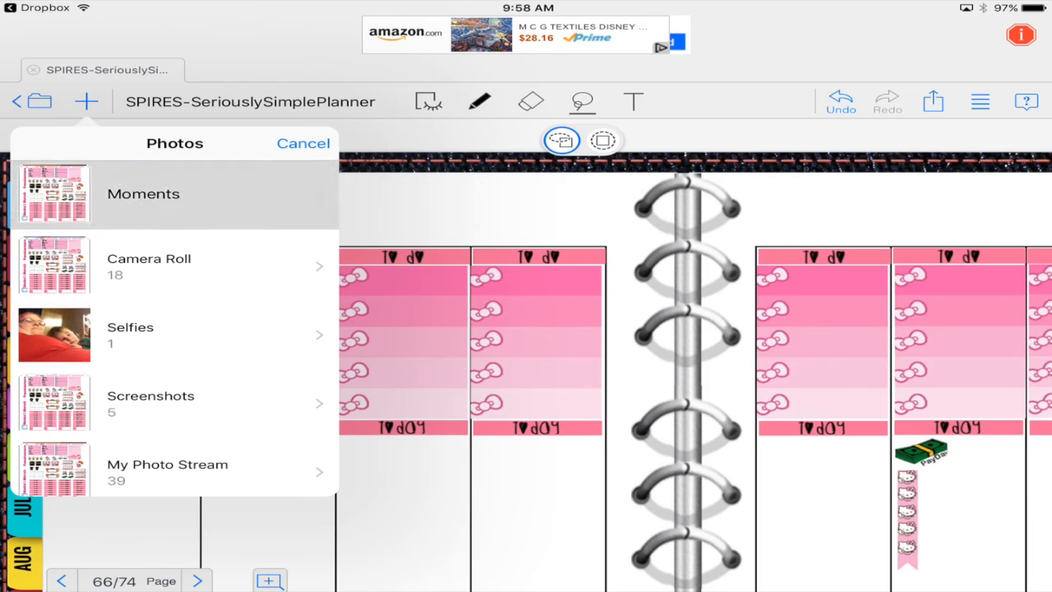
{"action": "left_click", "coordinate": [303, 143]}
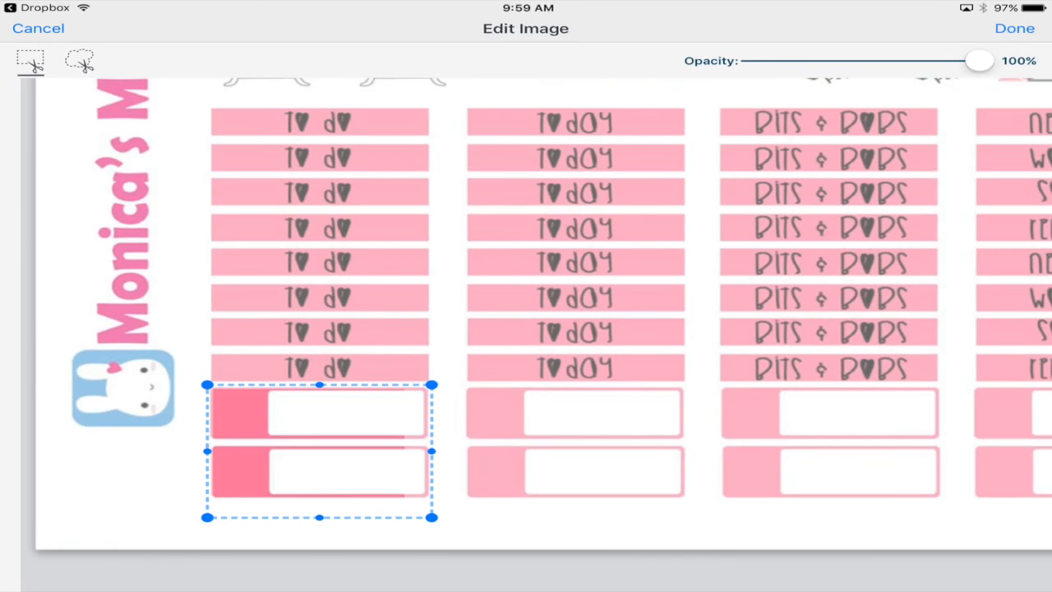
{"action": "left_click_drag", "start_coordinate": [320, 516], "coordinate": [321, 440]}
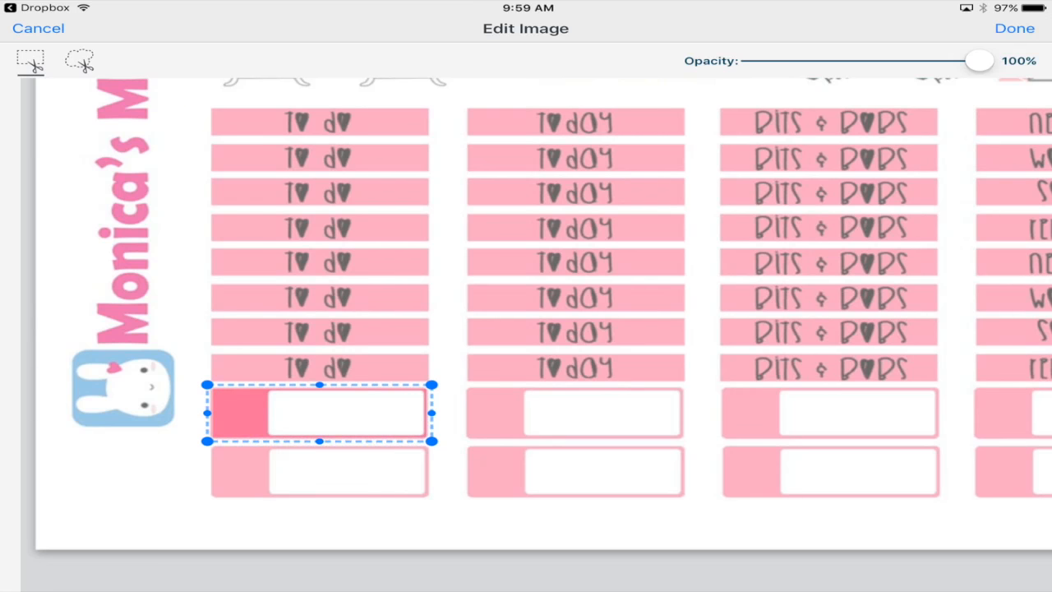
{"action": "left_click", "coordinate": [1015, 28]}
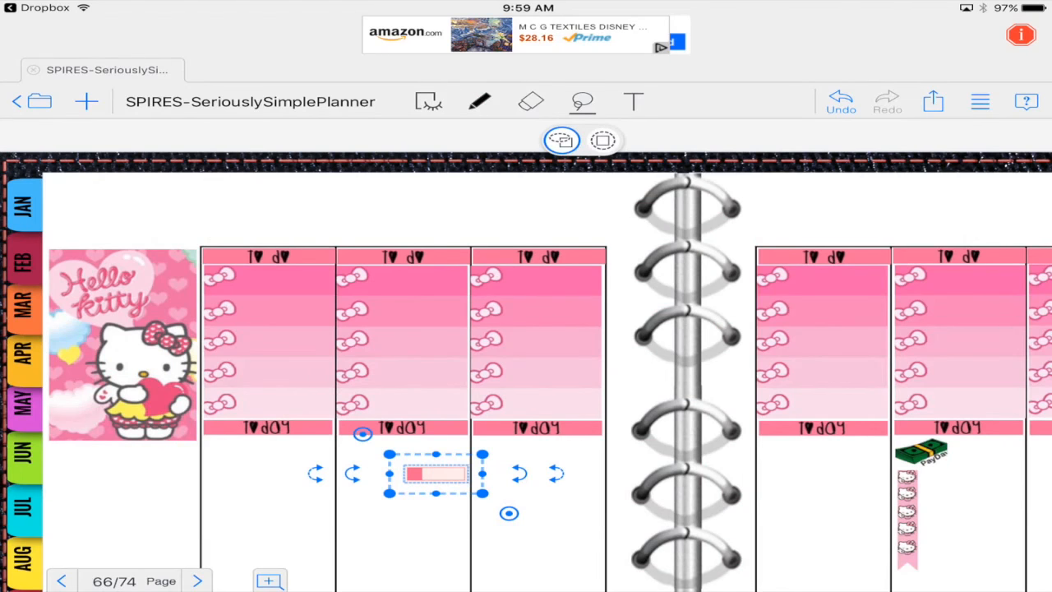
{"action": "left_click_drag", "start_coordinate": [434, 473], "coordinate": [282, 567]}
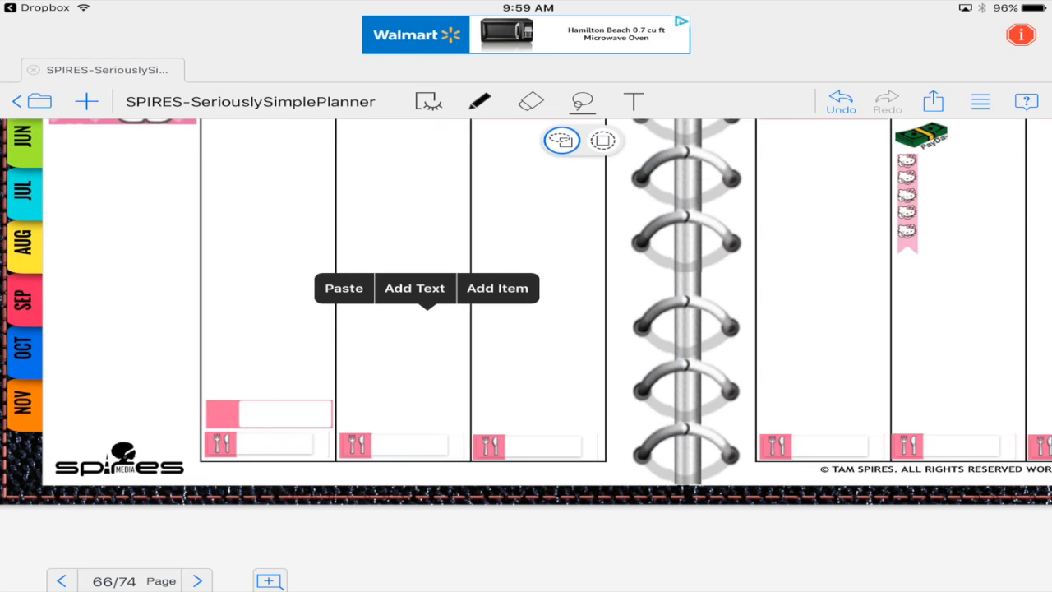
- Add a pink label containing a TV emoji at the bottom of the first day column
{"action": "left_click", "coordinate": [414, 287]}
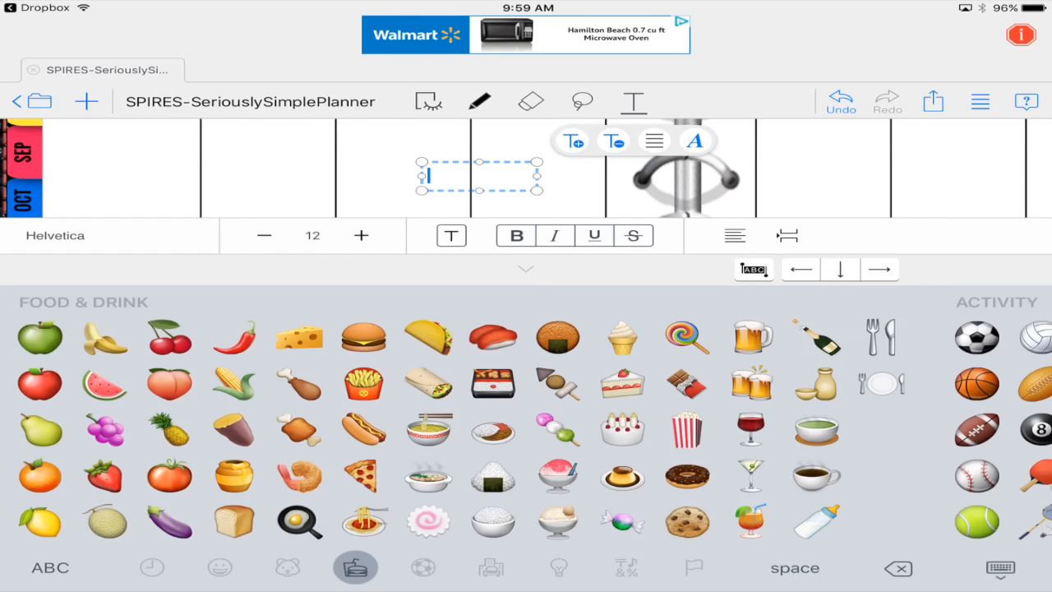
{"action": "left_click", "coordinate": [151, 567]}
{"action": "type", "text": "📺"}
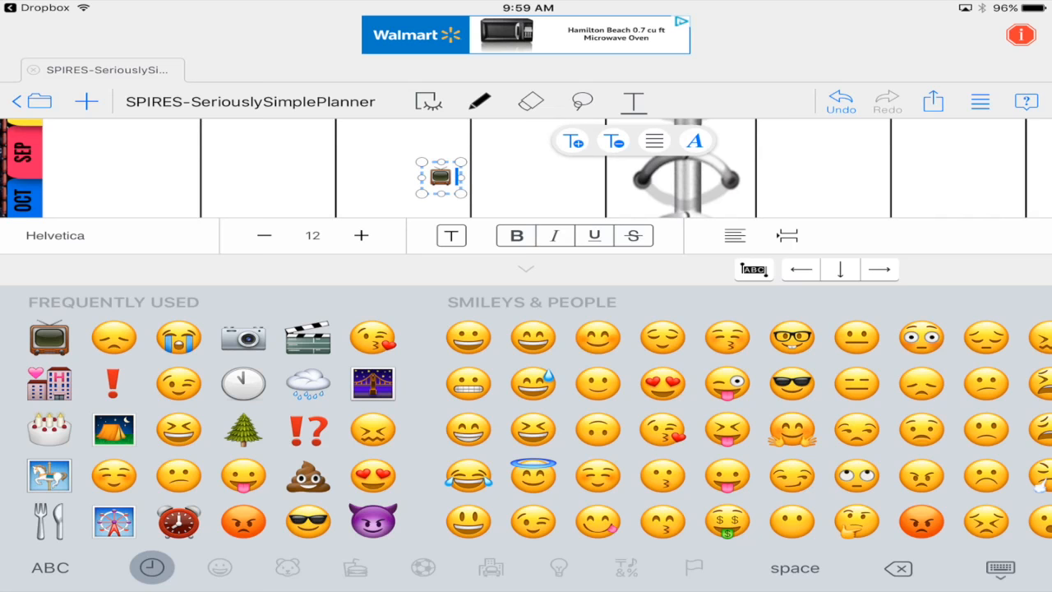
{"action": "left_click", "coordinate": [361, 235]}
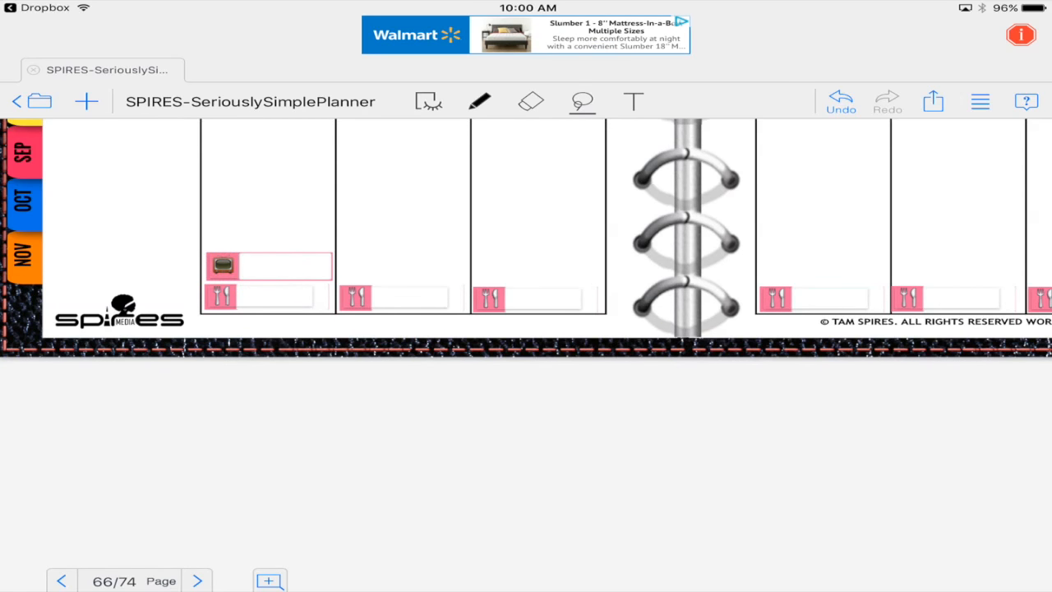
- Duplicate the TV label twice into the second column, one copy placed higher
{"action": "left_click", "coordinate": [266, 266]}
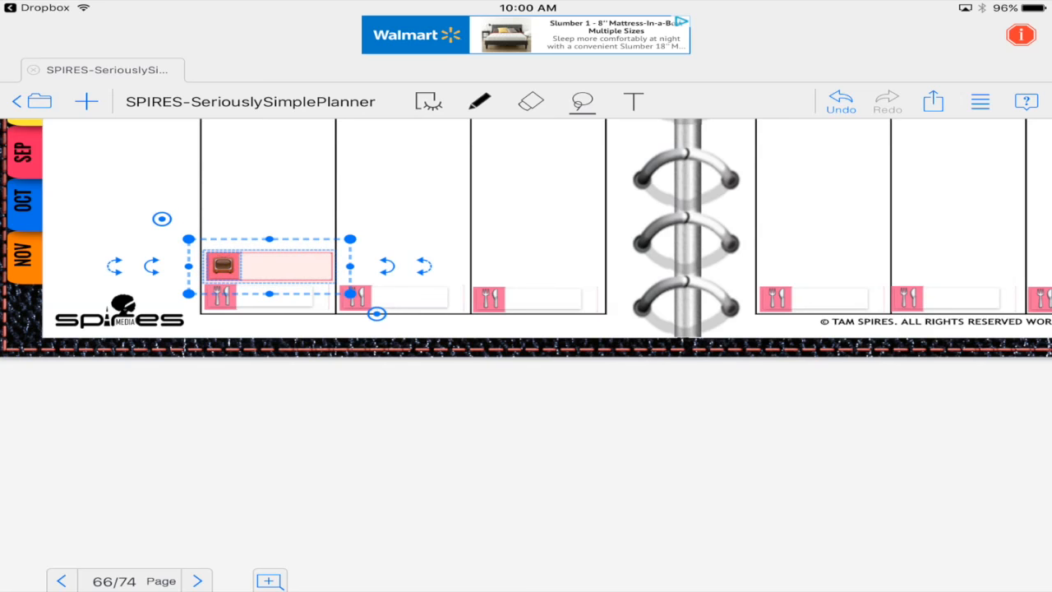
{"action": "left_click_drag", "start_coordinate": [263, 266], "coordinate": [419, 220]}
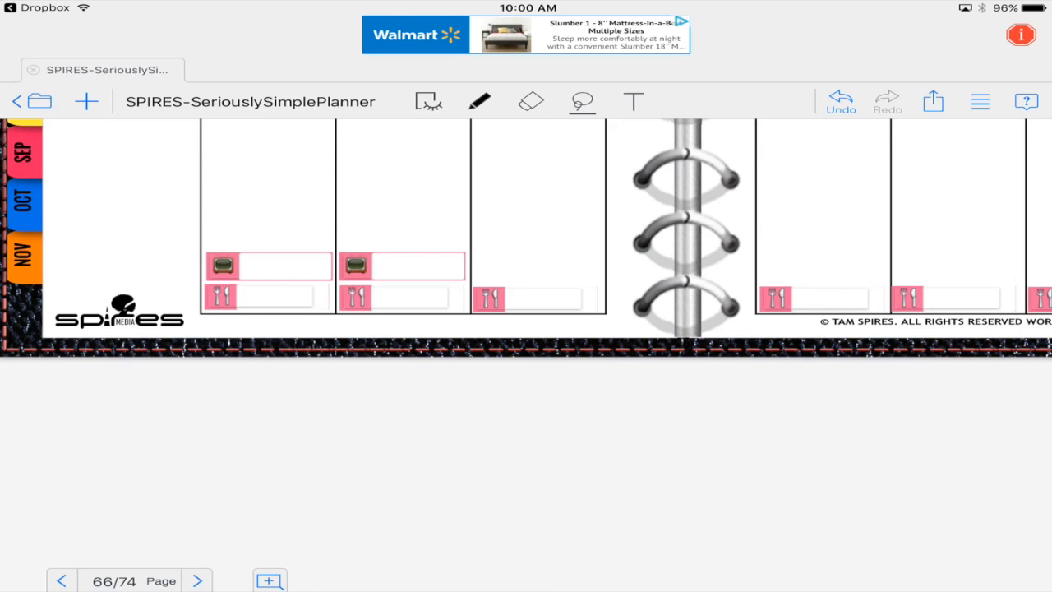
{"action": "left_click_drag", "start_coordinate": [402, 266], "coordinate": [473, 194]}
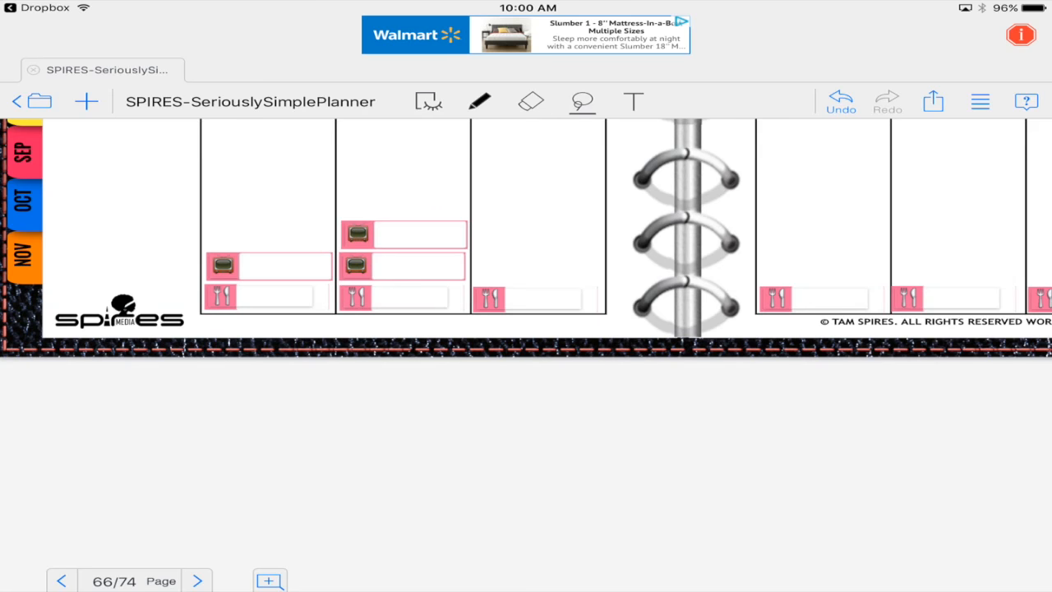
{"action": "left_click", "coordinate": [808, 224]}
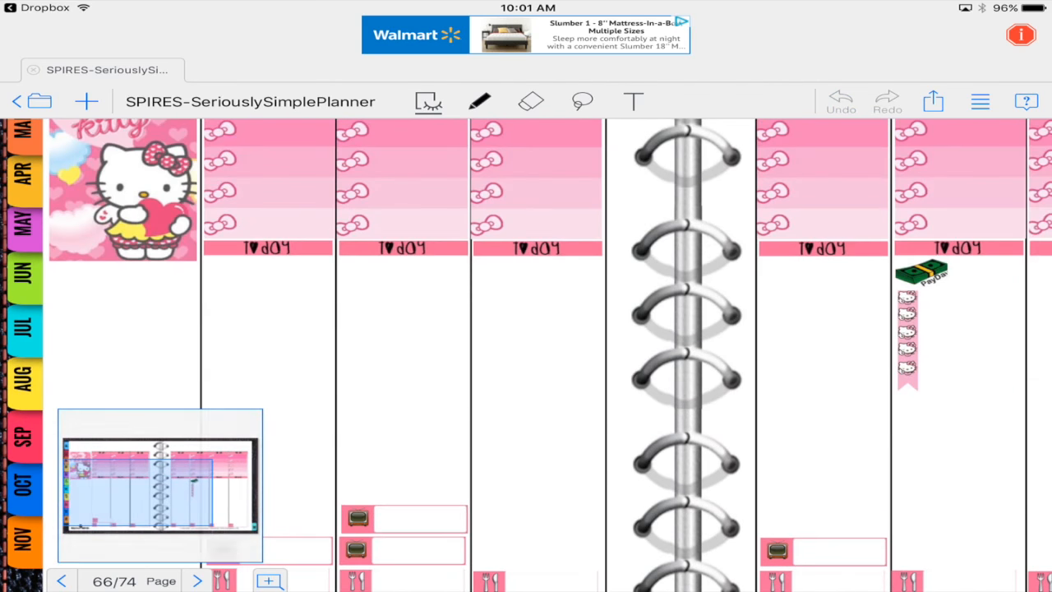
- Paste blank pink labels under the day headers and move one into the left column
{"action": "left_click", "coordinate": [582, 102]}
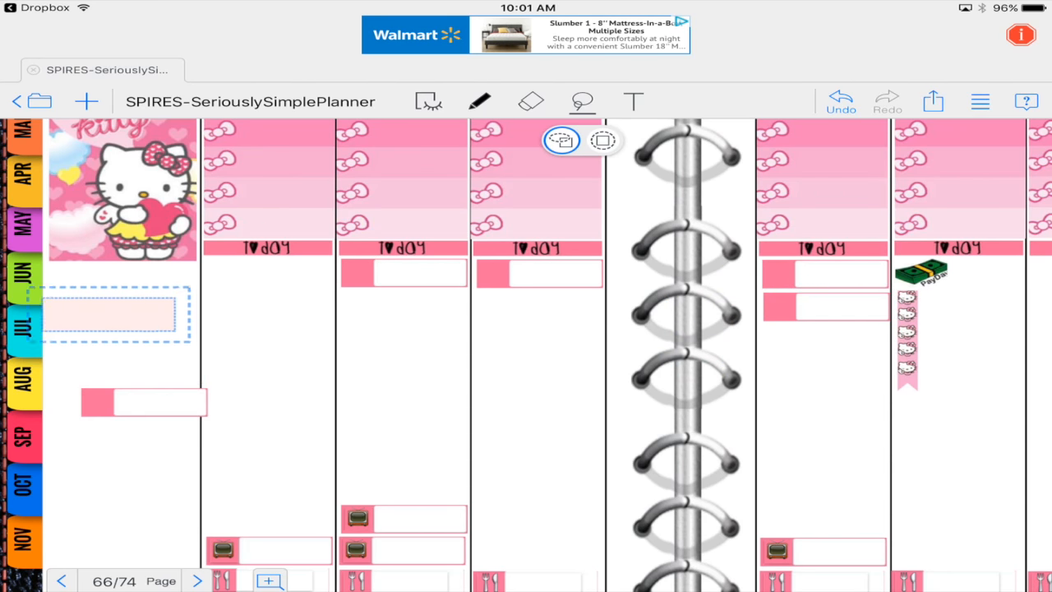
{"action": "left_click_drag", "start_coordinate": [145, 402], "coordinate": [115, 280]}
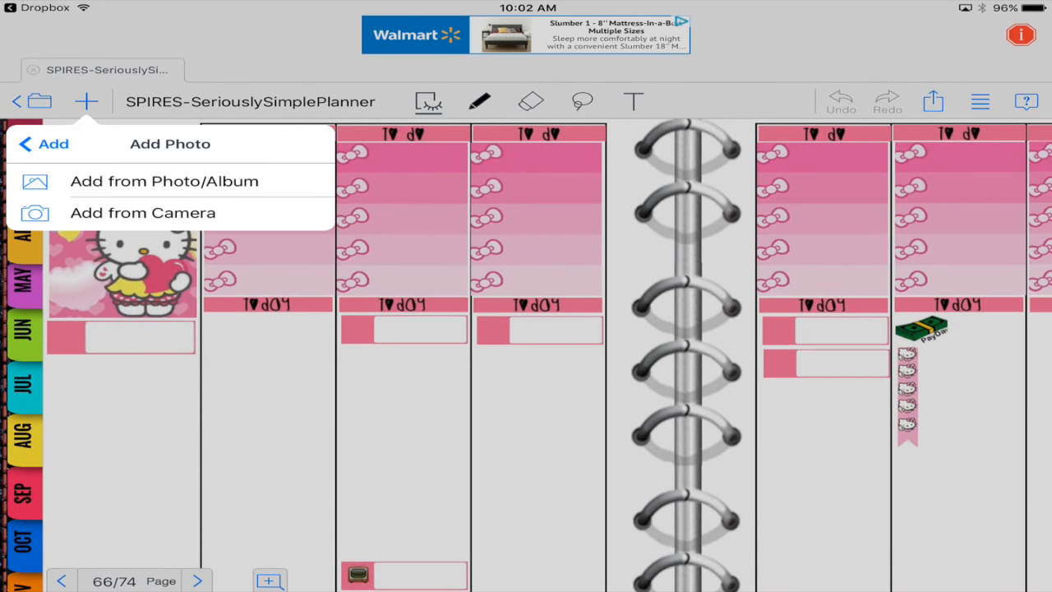
- Insert the Hello Kitty bow checklist strip from the photo album into the left column
{"action": "left_click", "coordinate": [162, 181]}
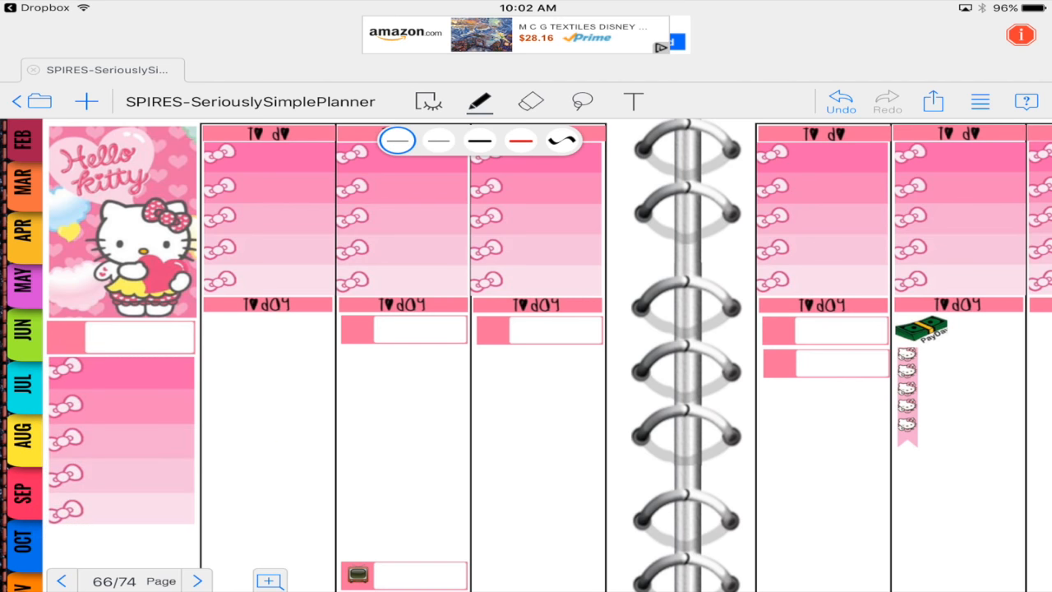
{"action": "scroll", "scroll_direction": "down", "scroll_amount": 3}
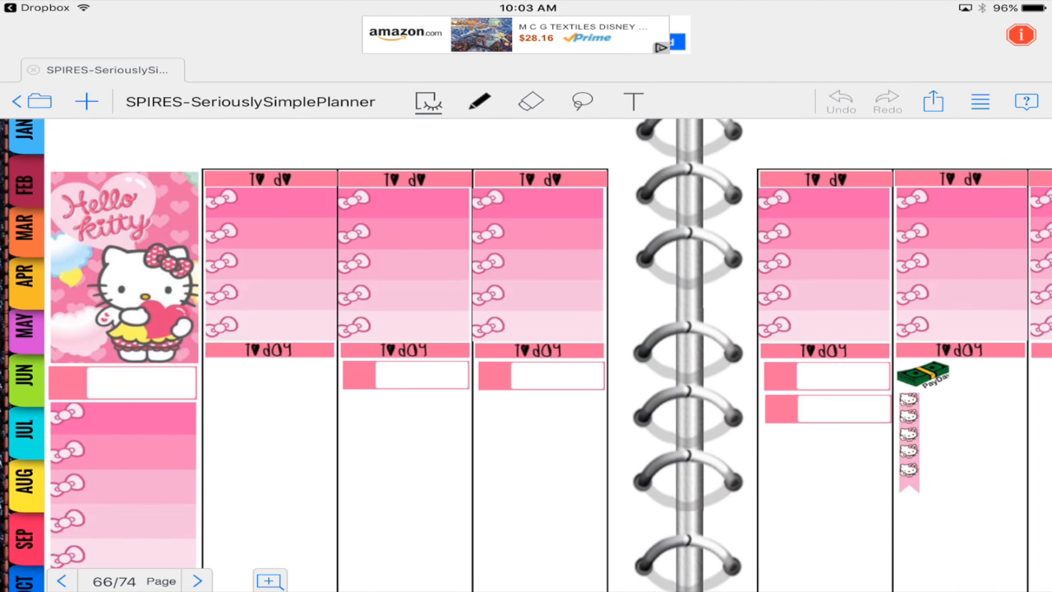
{"action": "left_click", "coordinate": [480, 102]}
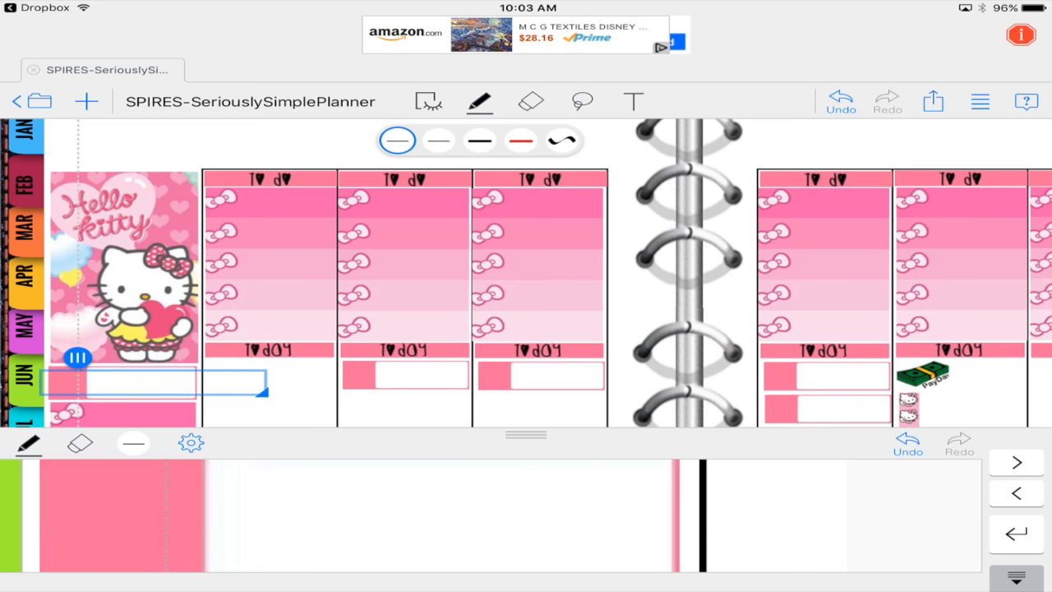
- Handwrite 'Meals' and the 3P–5P appointments for Xander and J R into their labels
{"action": "type", "text": "Mer"}
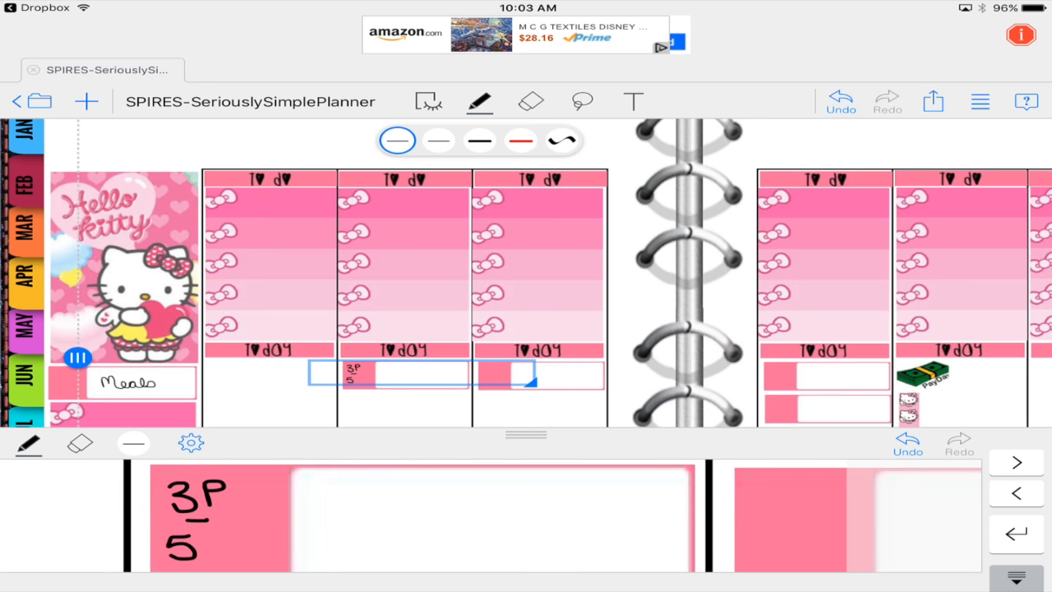
{"action": "type", "text": "Xander"}
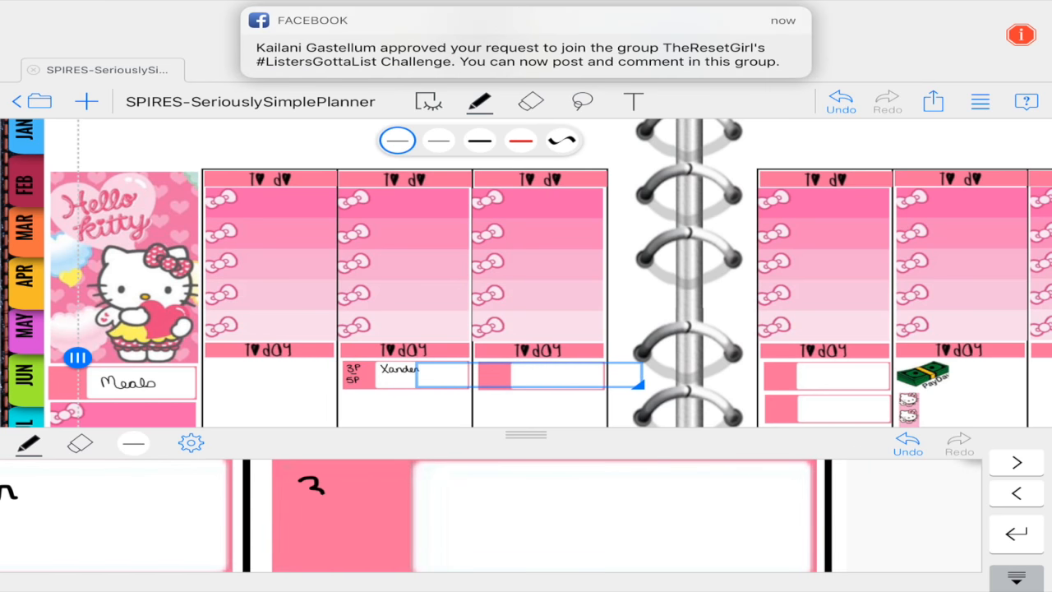
{"action": "type", "text": "3P-5P"}
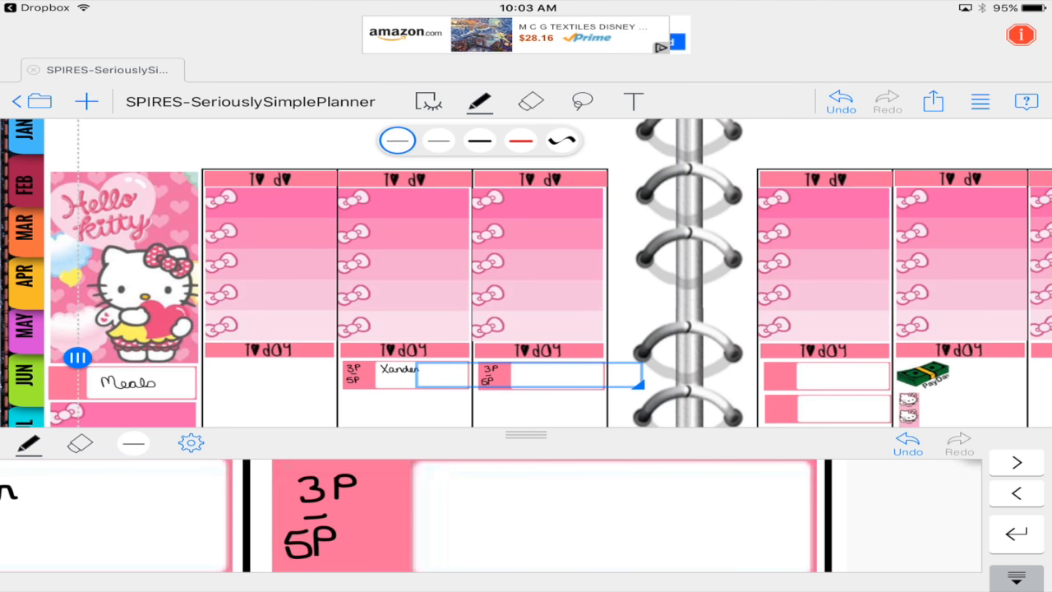
{"action": "type", "text": "J.r"}
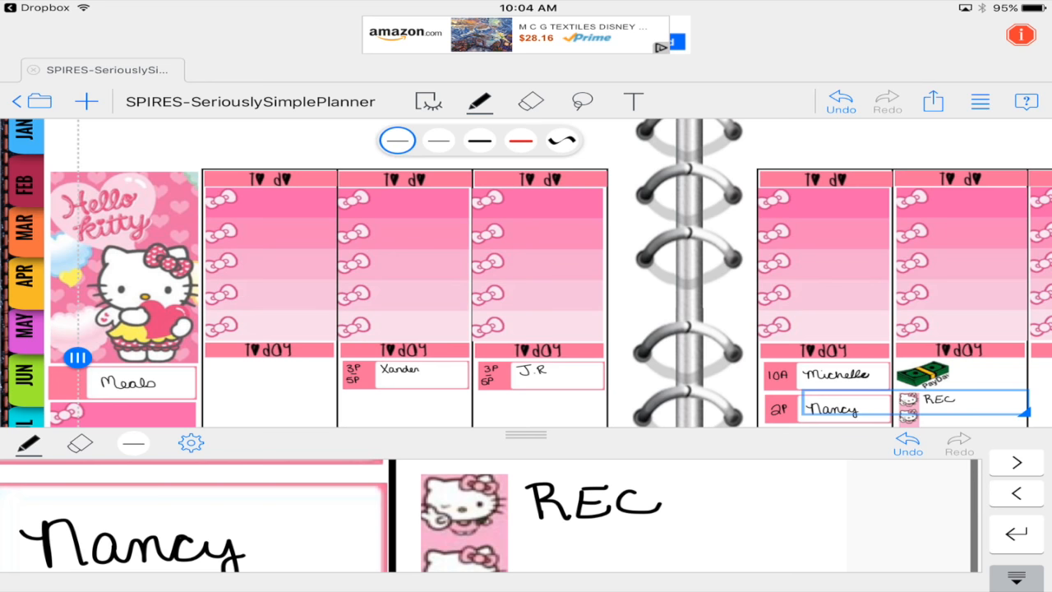
- Handwrite the 'Instant Pot' note into its label
{"action": "type", "text": "Insta"}
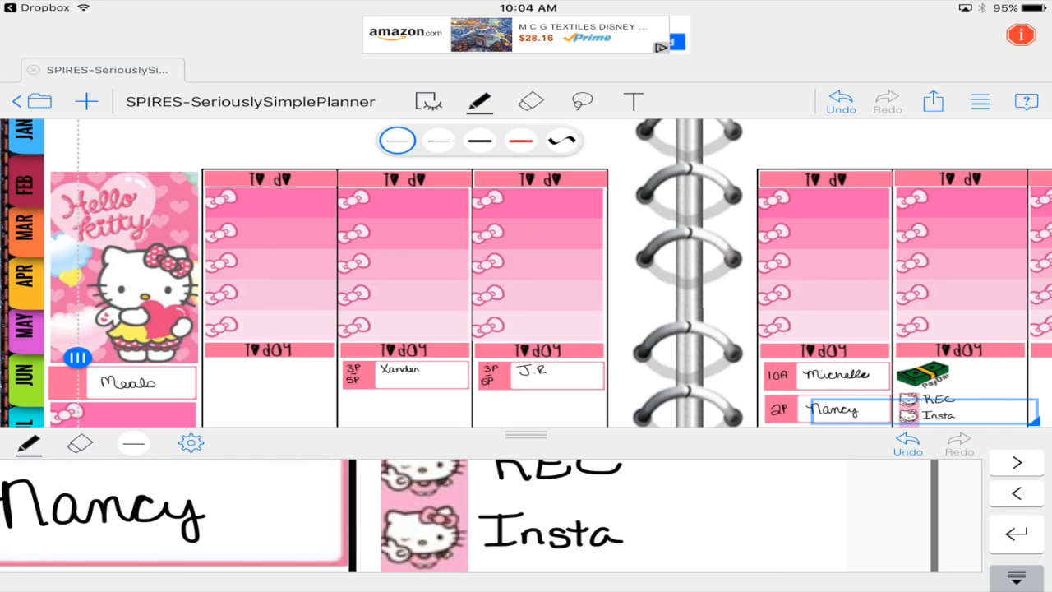
{"action": "type", "text": "nt"}
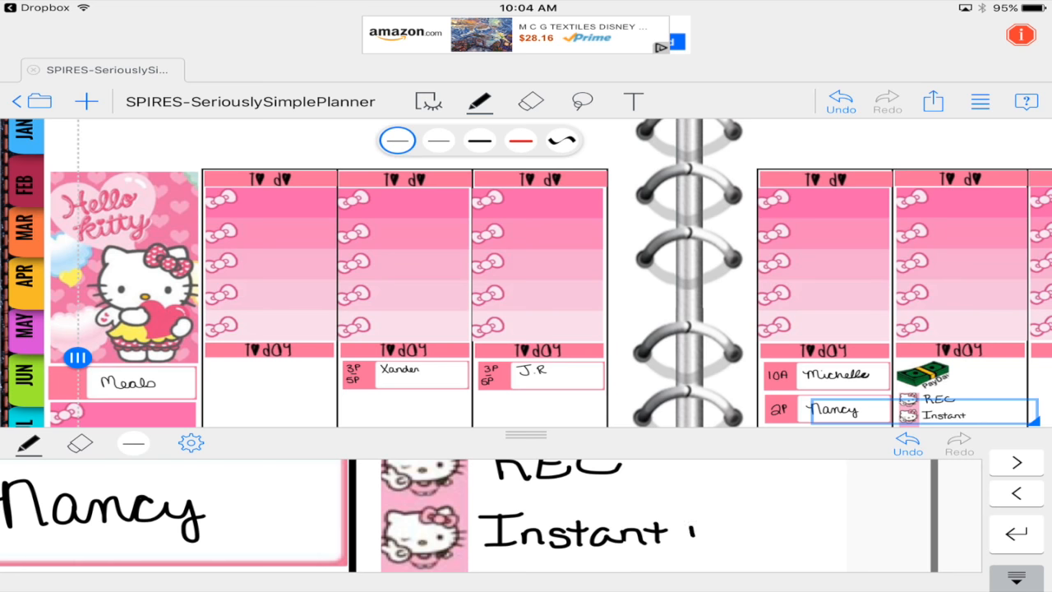
{"action": "type", "text": "Pot Val"}
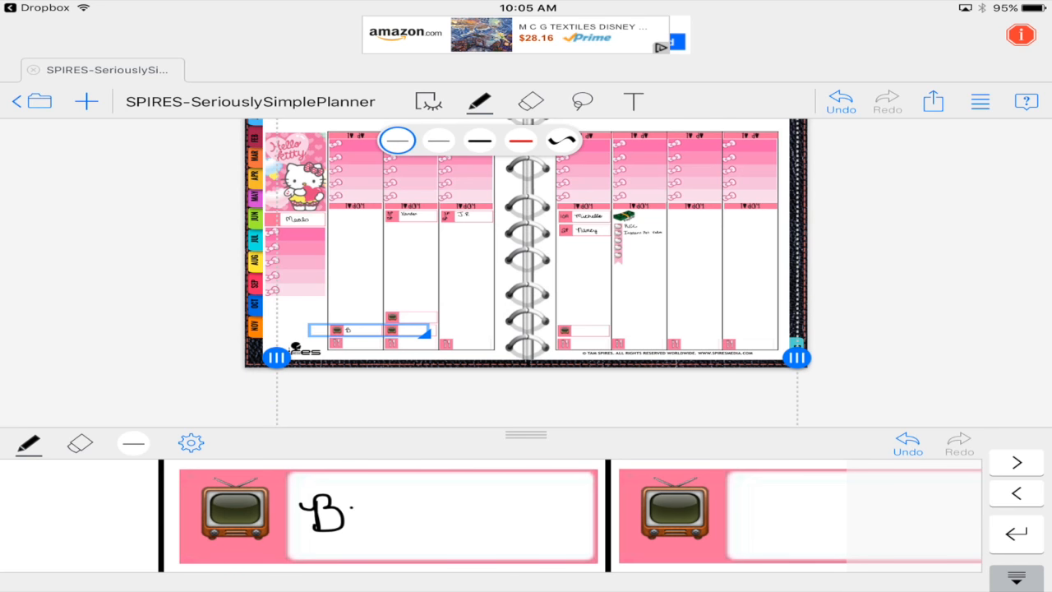
- Handwrite 'Big Bang', 'MAFS!', 'American Housewives' and 'Blacklist' into the TV labels
{"action": "type", "text": "Big Bang"}
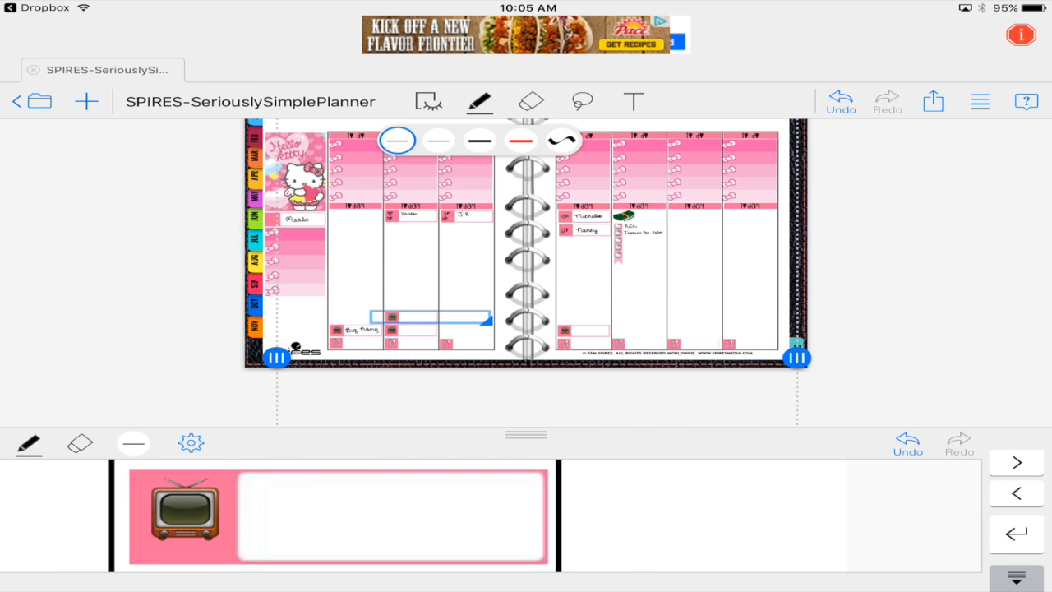
{"action": "type", "text": "MAFS!"}
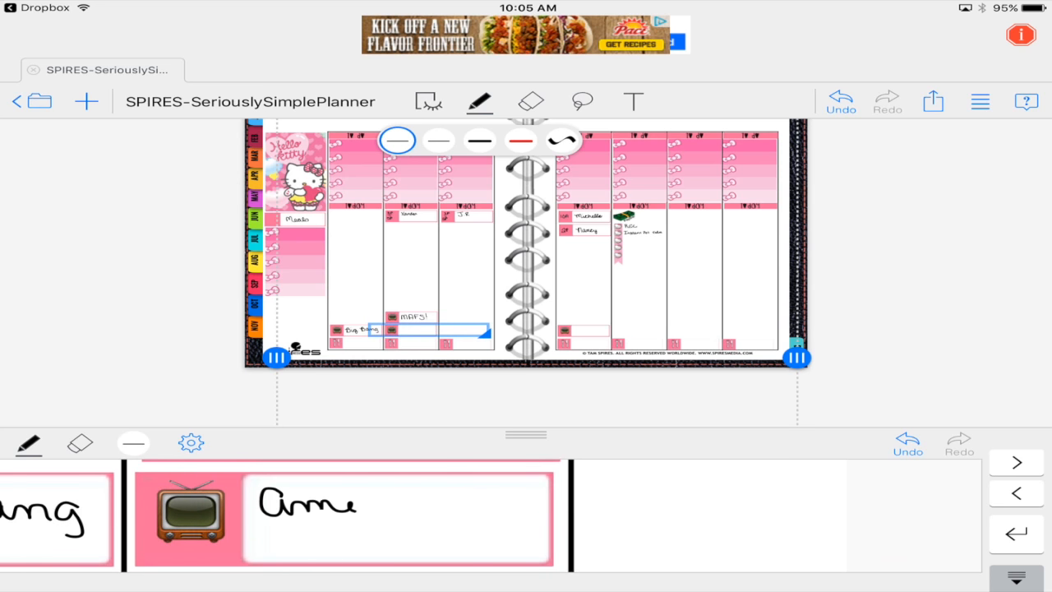
{"action": "type", "text": "American"}
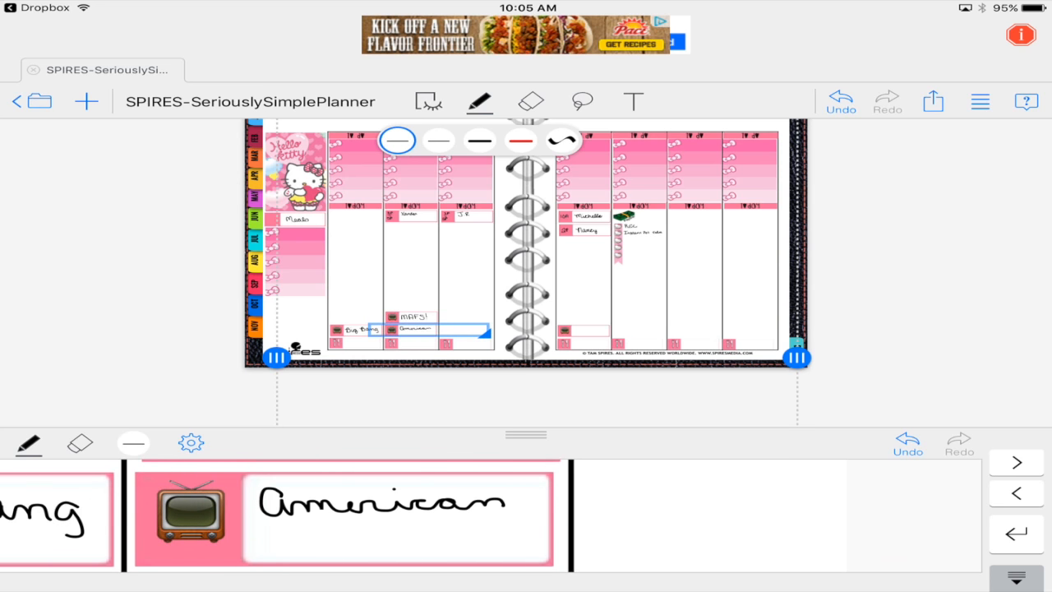
{"action": "type", "text": "Housewife"}
{"action": "left_click", "coordinate": [582, 330]}
{"action": "type", "text": "B"}
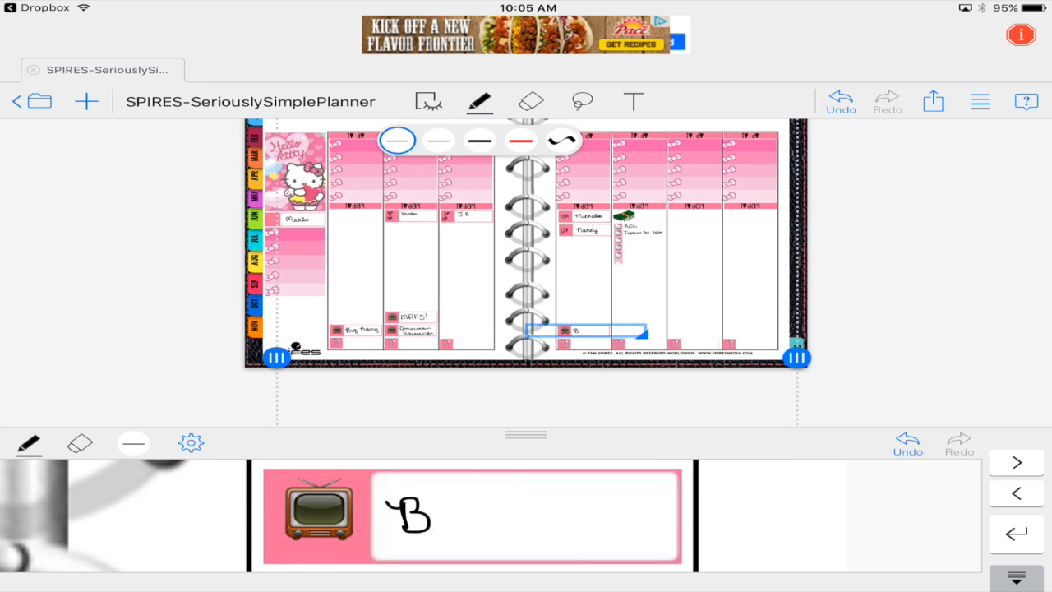
{"action": "type", "text": "lacklist"}
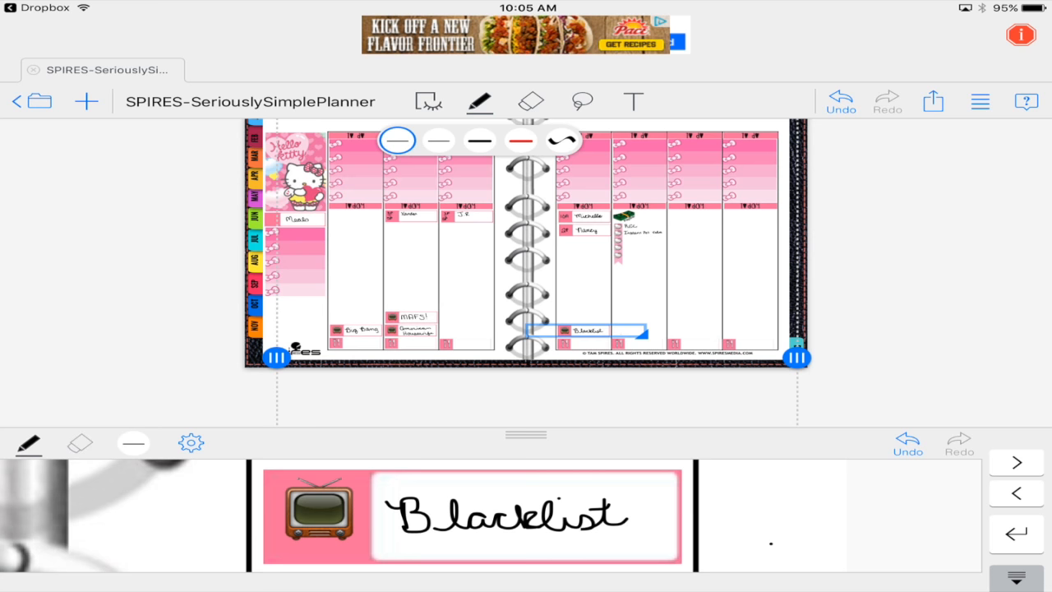
{"action": "left_click", "coordinate": [529, 102]}
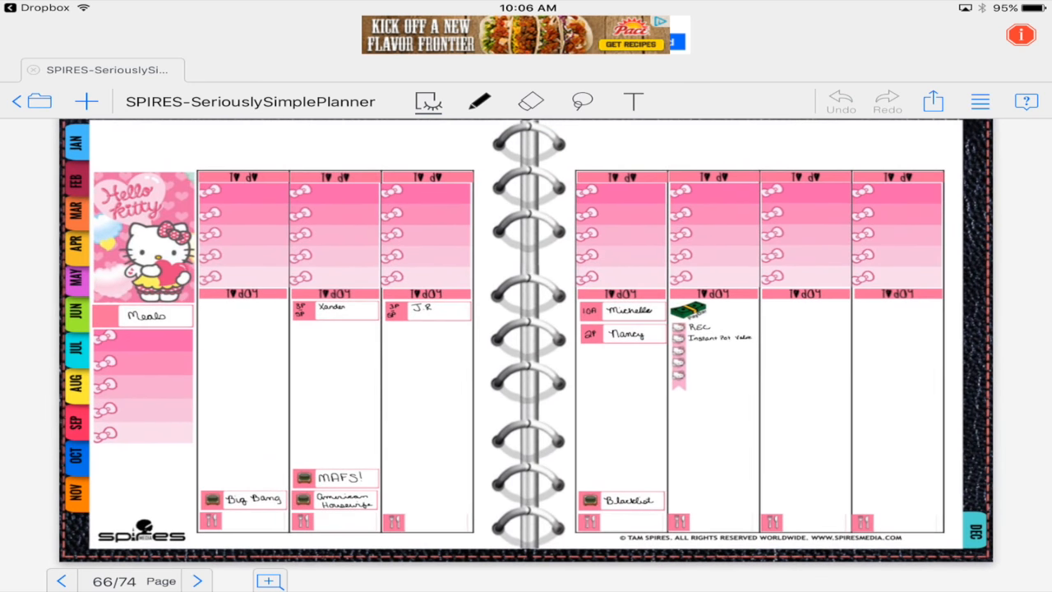
- Scroll to view the finished decorated weekly spread
{"action": "scroll", "scroll_direction": "down", "scroll_amount": 3}
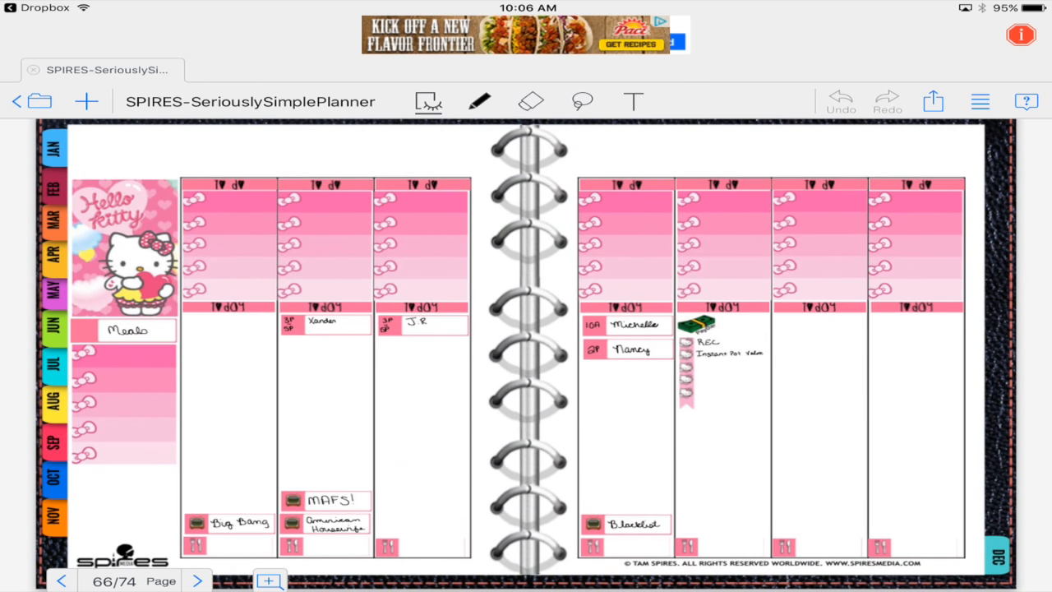